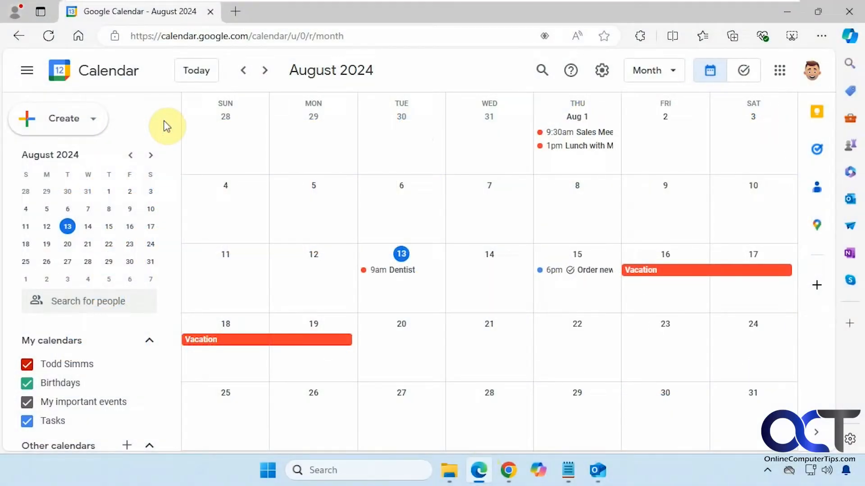
pyautogui.moveTo(251, 347)
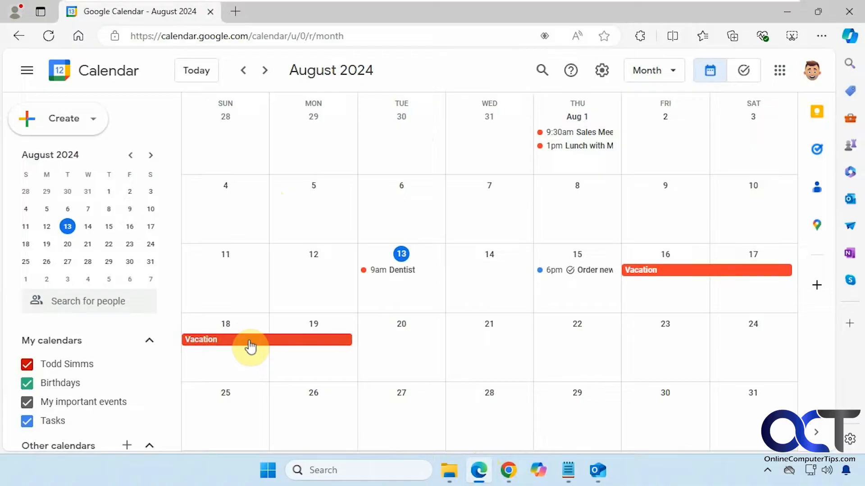
pyautogui.moveTo(428, 320)
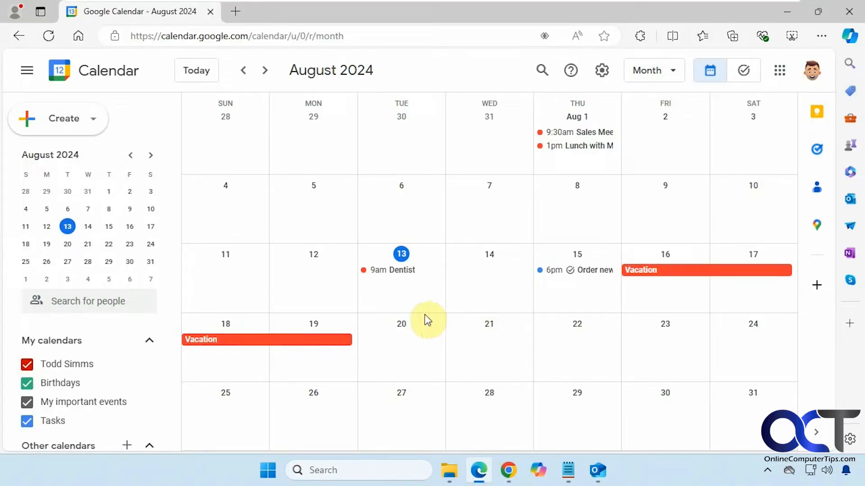
pyautogui.moveTo(311, 314)
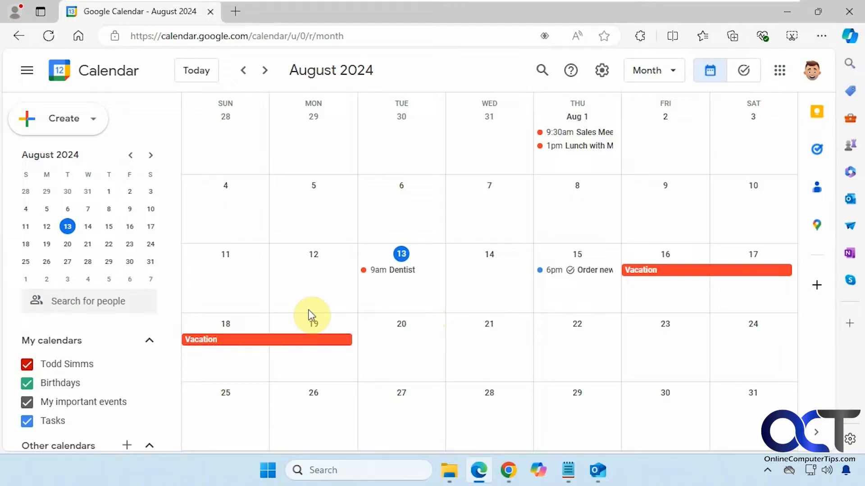
pyautogui.moveTo(403, 357)
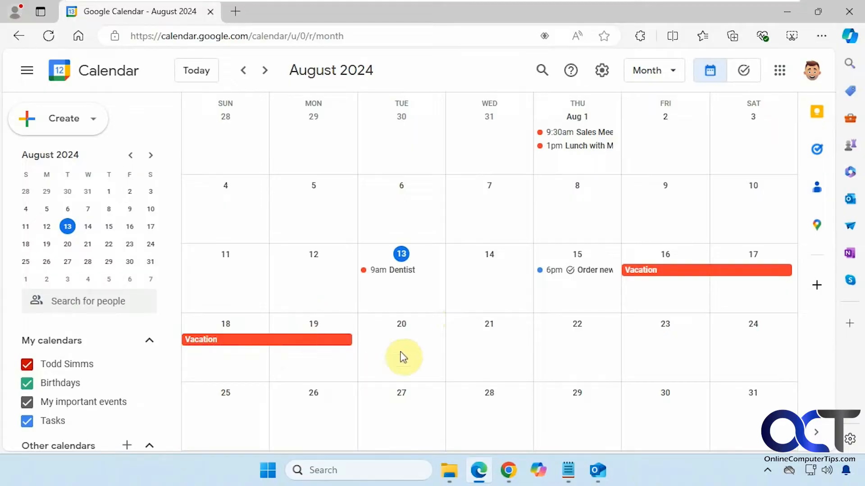
pyautogui.moveTo(302, 314)
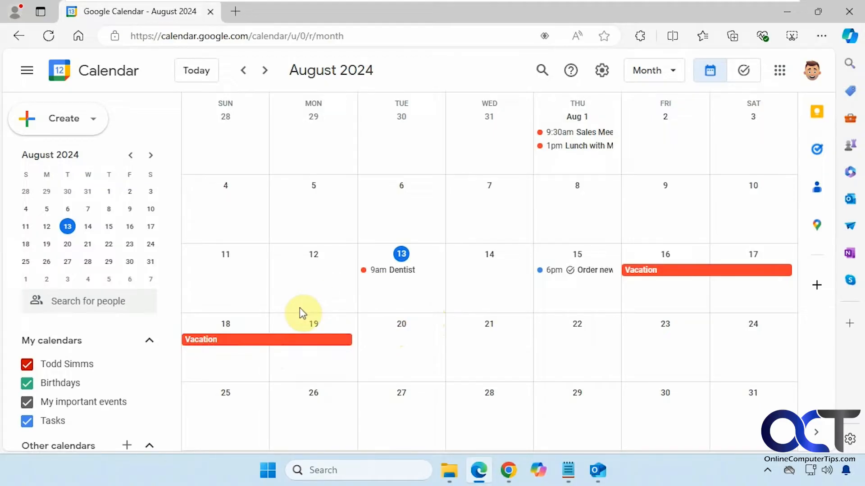
pyautogui.moveTo(369, 304)
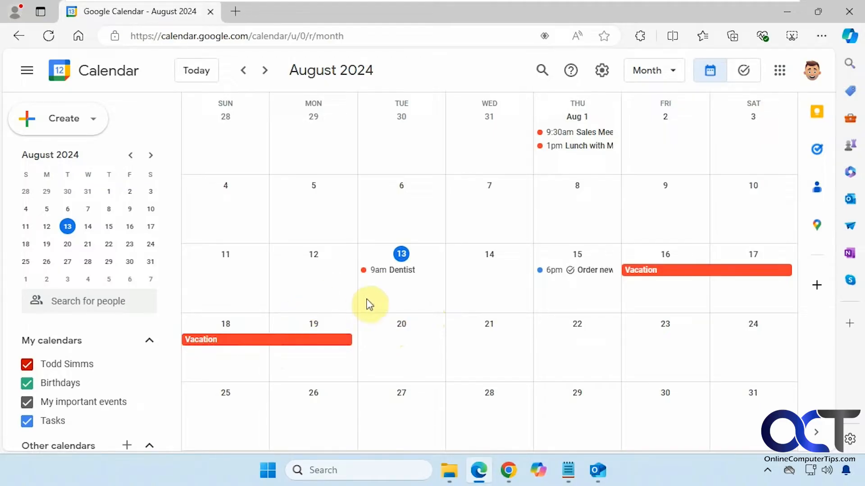
pyautogui.moveTo(811, 71)
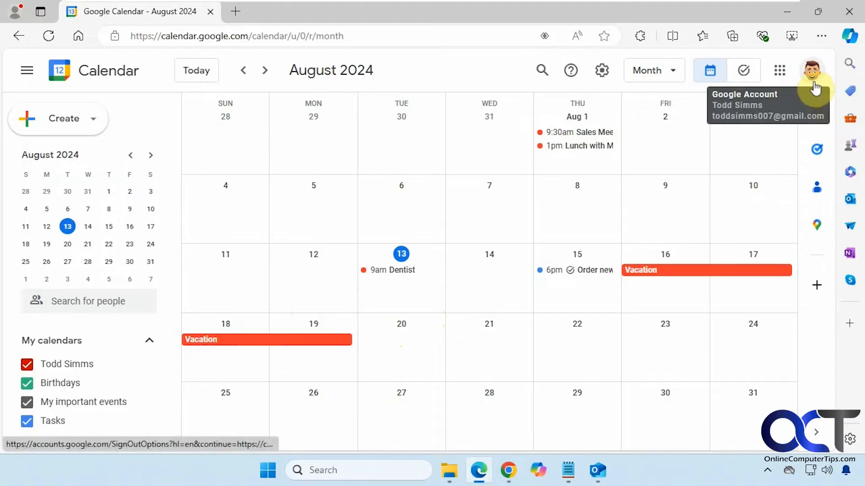
pyautogui.moveTo(279, 313)
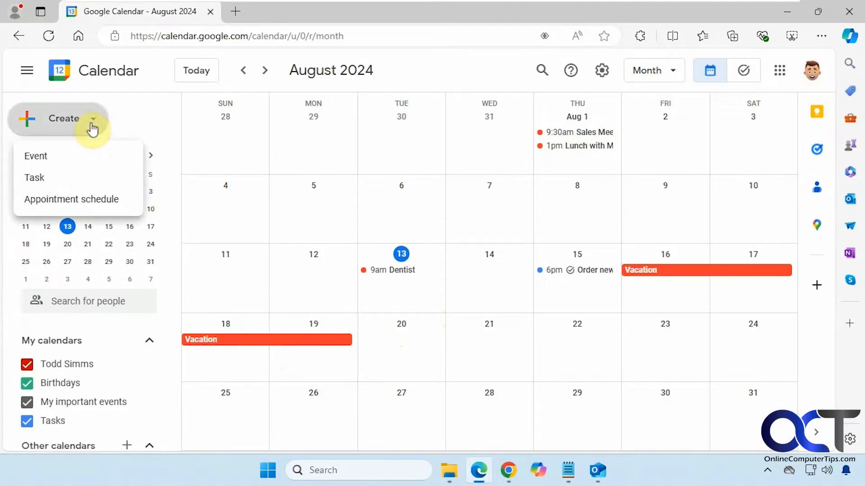
# Create an appointment schedule named 'PC Repair' with 1-hour appointment duration
pyautogui.click(70, 199)
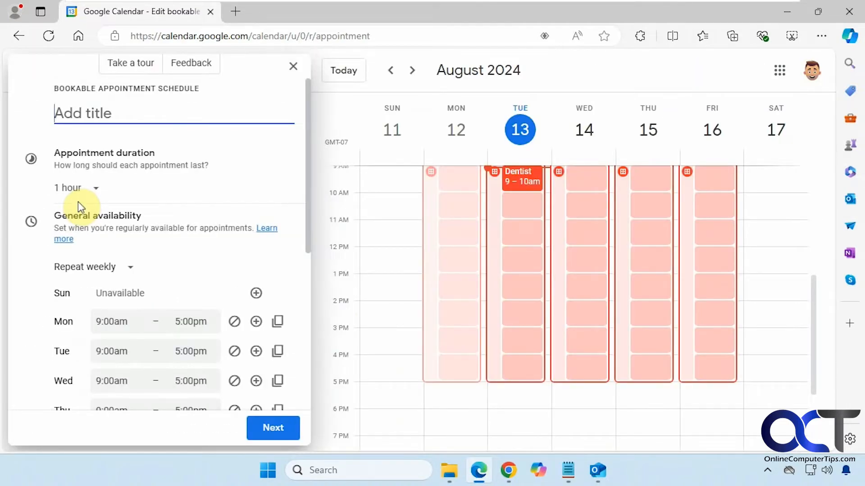
pyautogui.write('PC Repair')
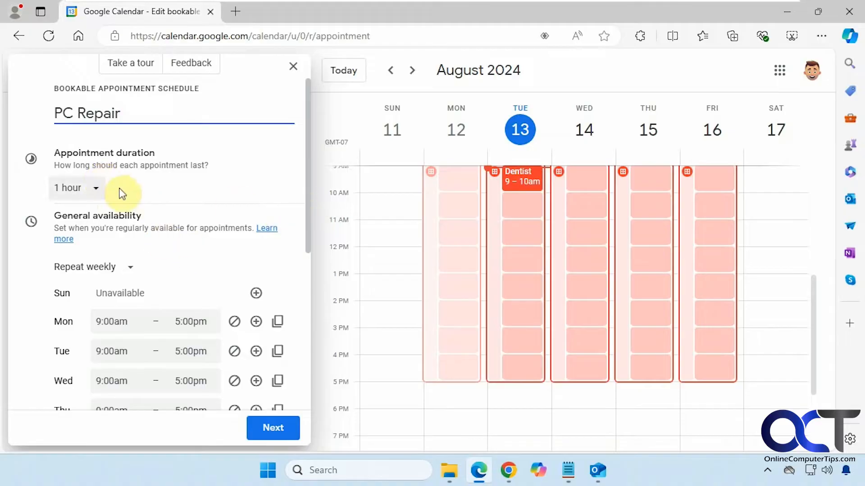
pyautogui.click(77, 188)
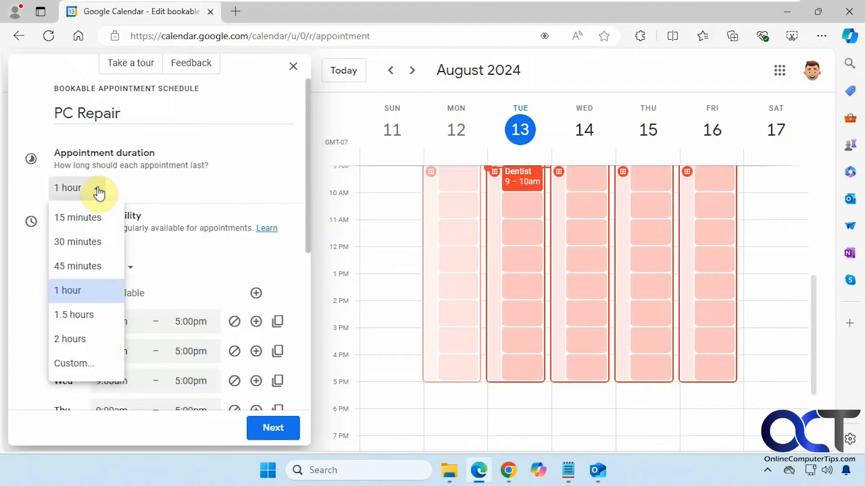
pyautogui.click(67, 290)
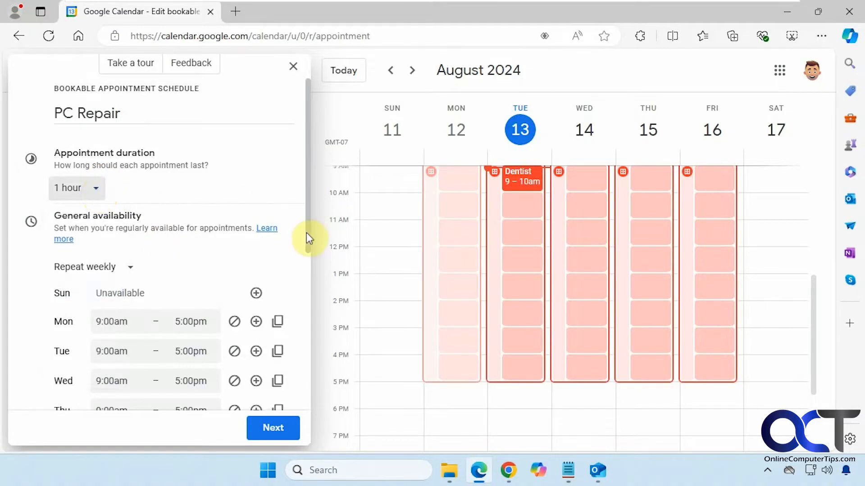
# Set weekly availability: Friday unavailable, Thursday ending 4:00pm, Monday starting 10:00am
pyautogui.scroll(-3)
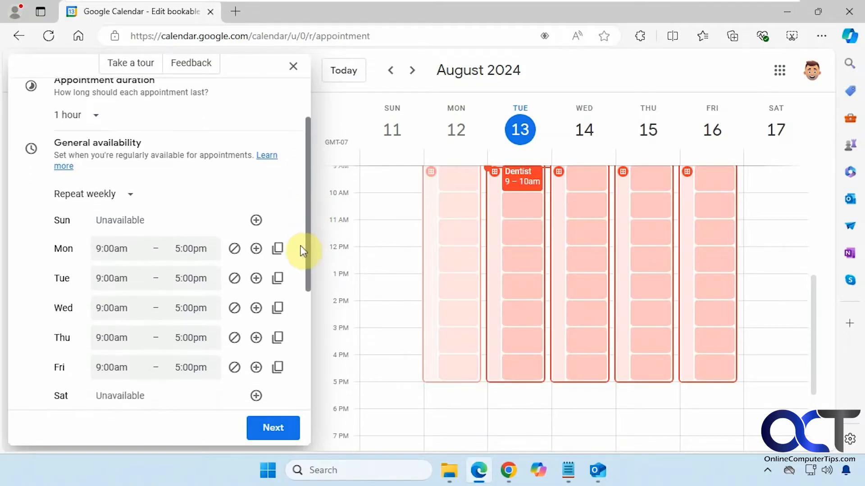
pyautogui.scroll(-3)
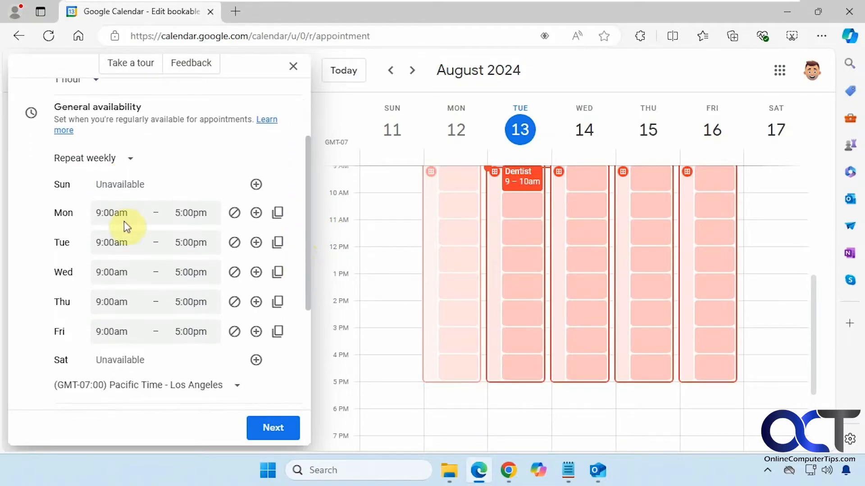
pyautogui.moveTo(136, 243)
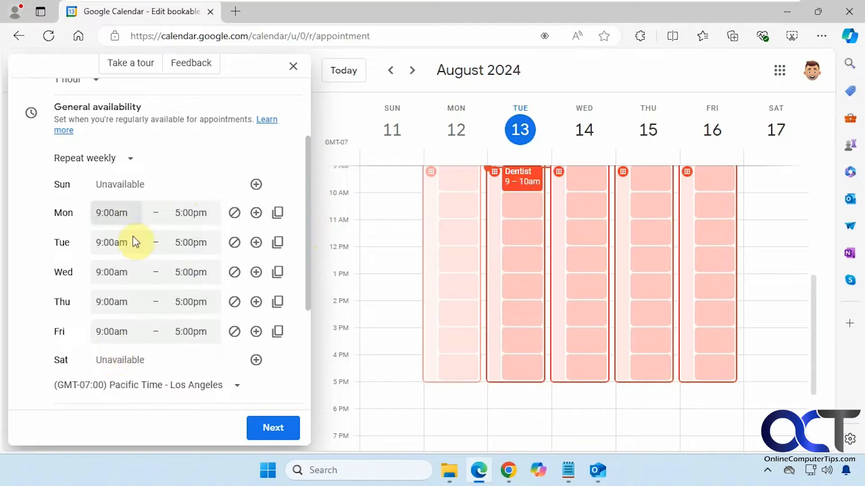
pyautogui.moveTo(116, 220)
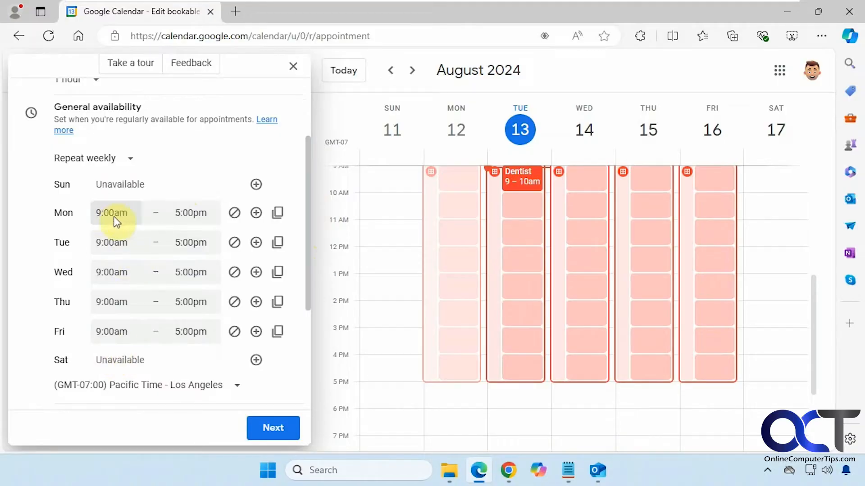
pyautogui.moveTo(132, 287)
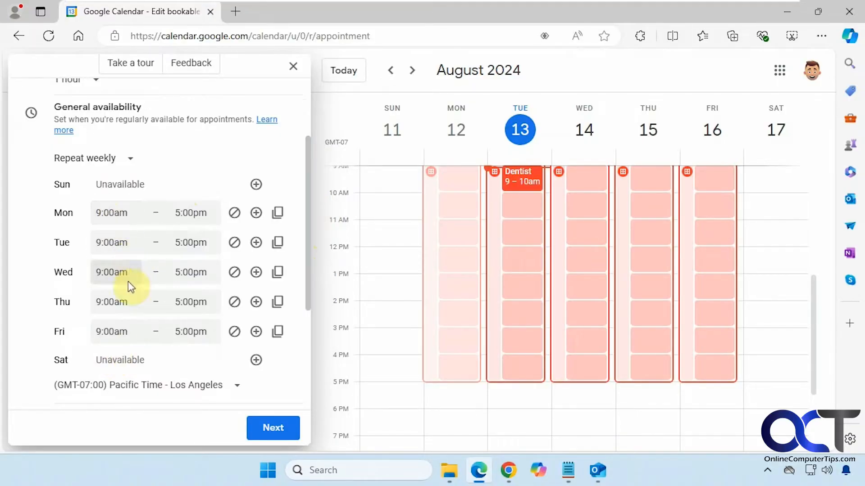
pyautogui.moveTo(234, 332)
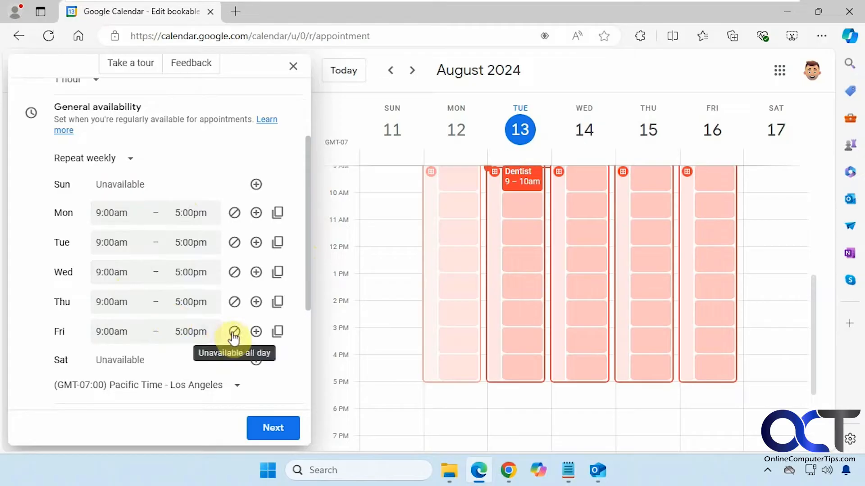
pyautogui.click(234, 331)
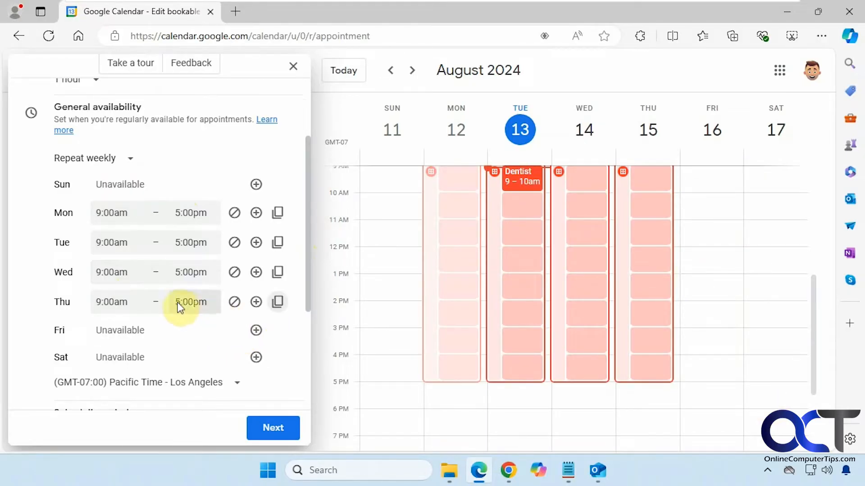
pyautogui.click(190, 302)
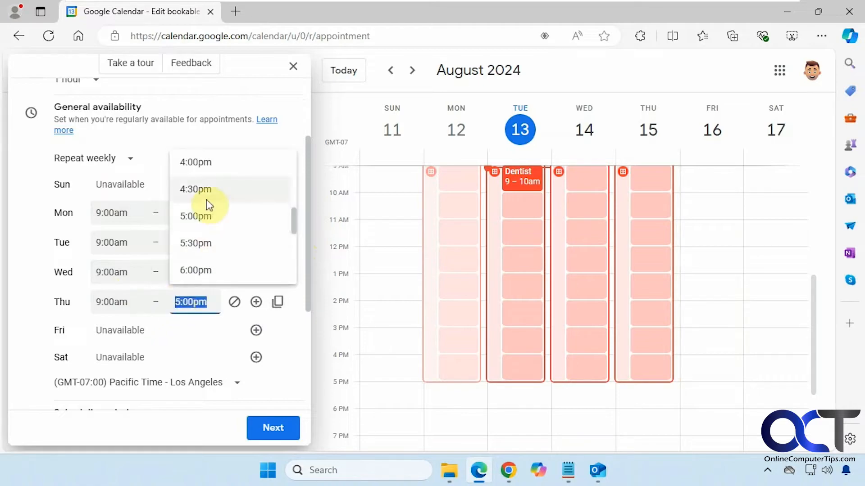
pyautogui.click(195, 161)
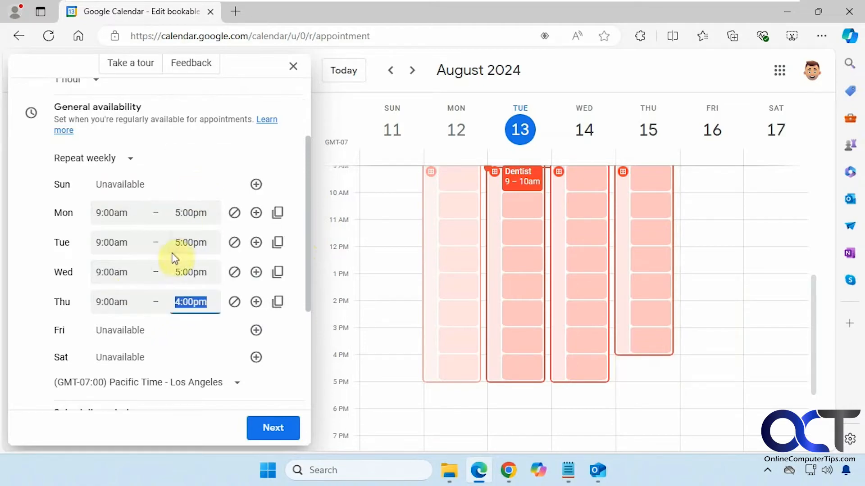
pyautogui.click(111, 213)
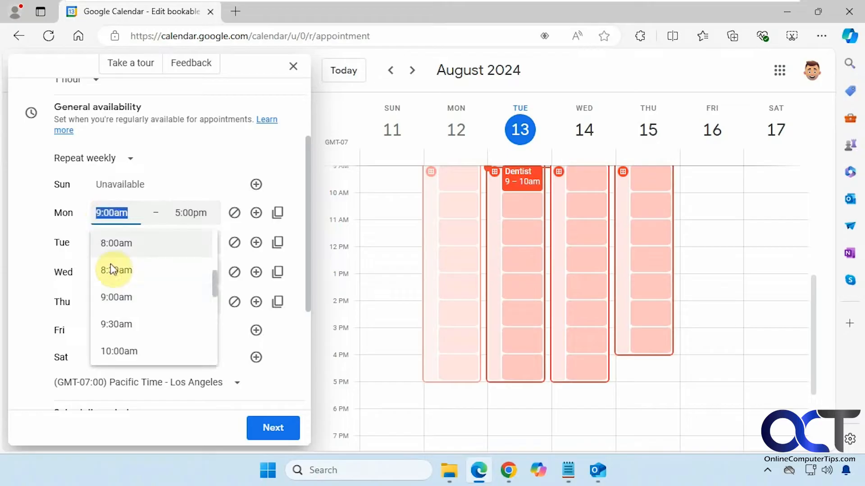
pyautogui.click(119, 352)
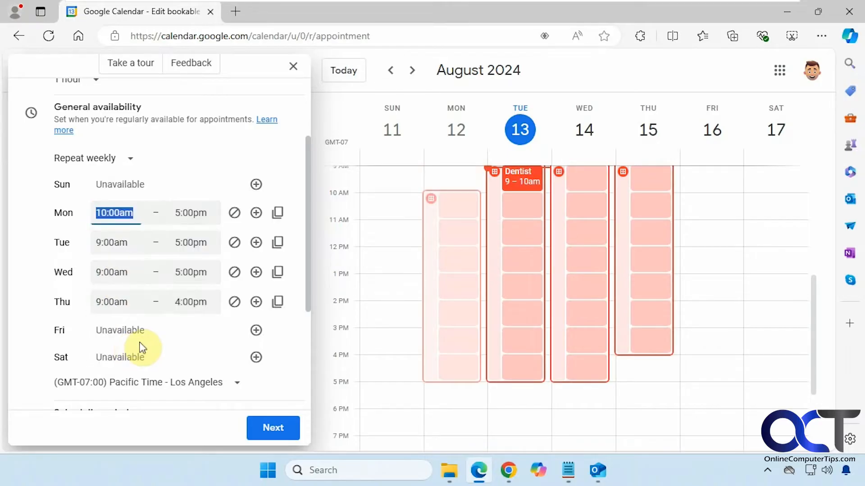
pyautogui.moveTo(255, 213)
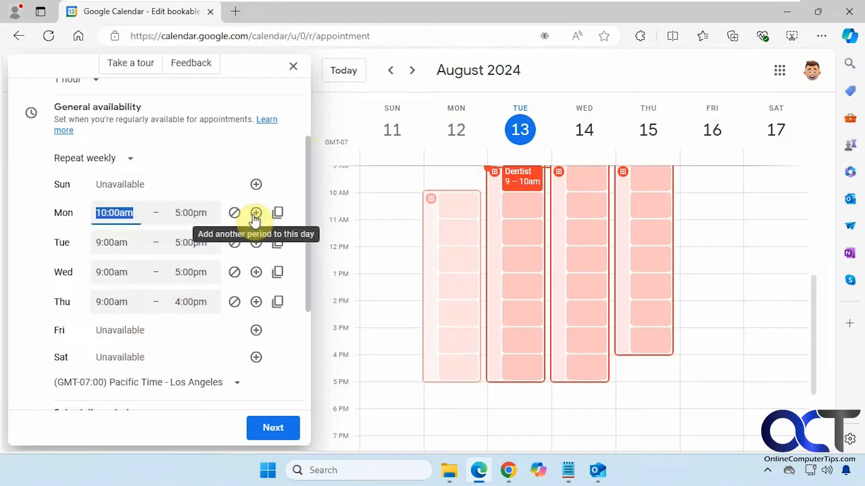
pyautogui.moveTo(278, 213)
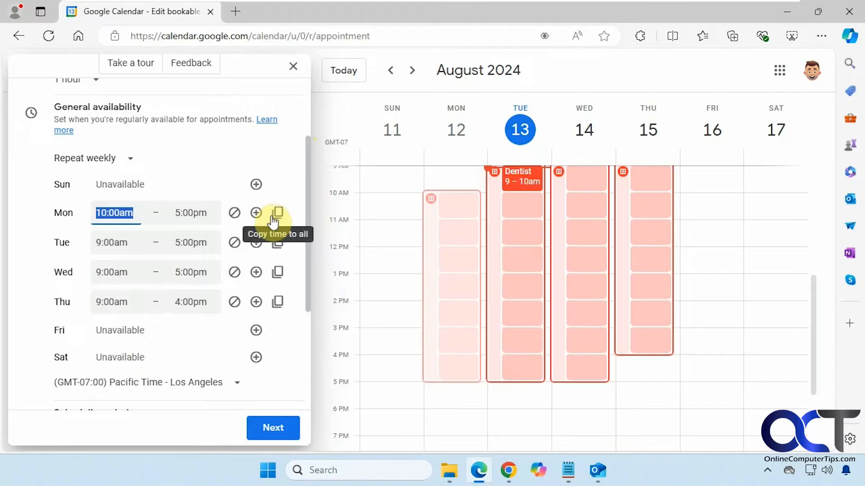
pyautogui.scroll(-3)
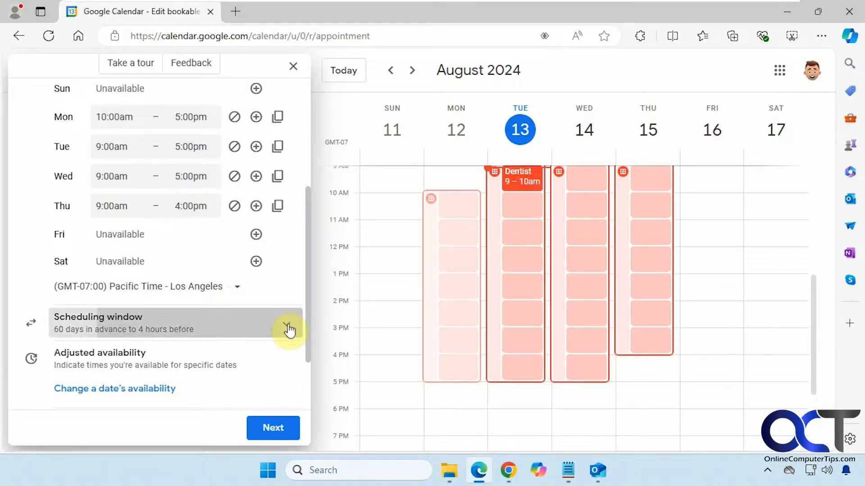
# Restrict the scheduling window to start and end dates, ending Nov 11, 2024
pyautogui.click(287, 325)
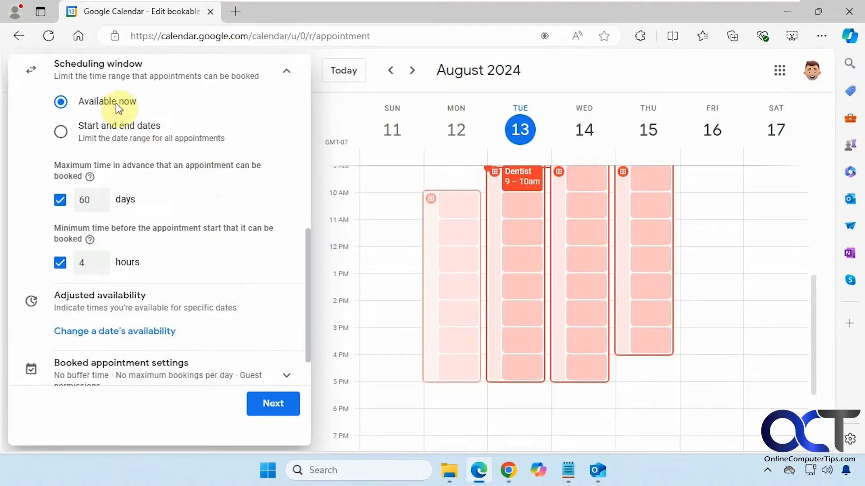
pyautogui.moveTo(83, 132)
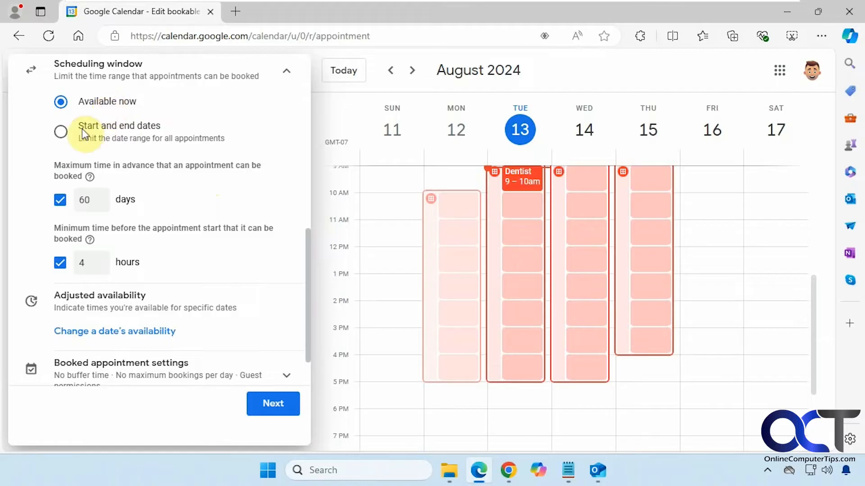
pyautogui.moveTo(107, 136)
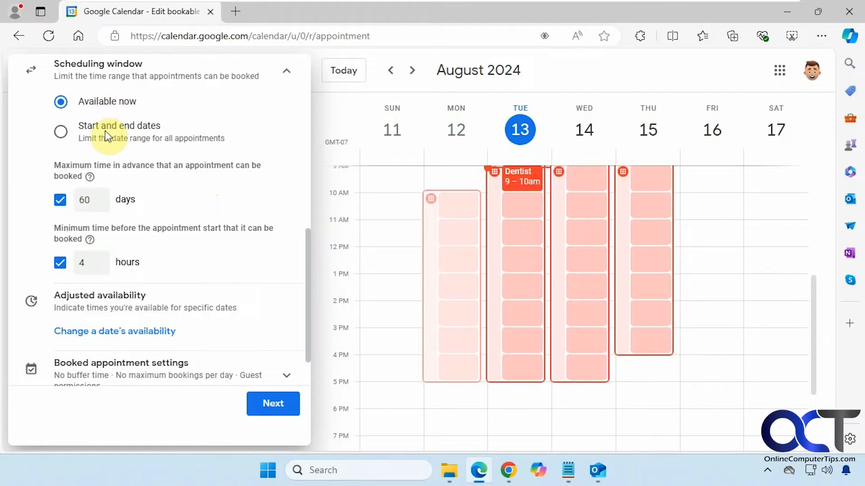
pyautogui.moveTo(104, 135)
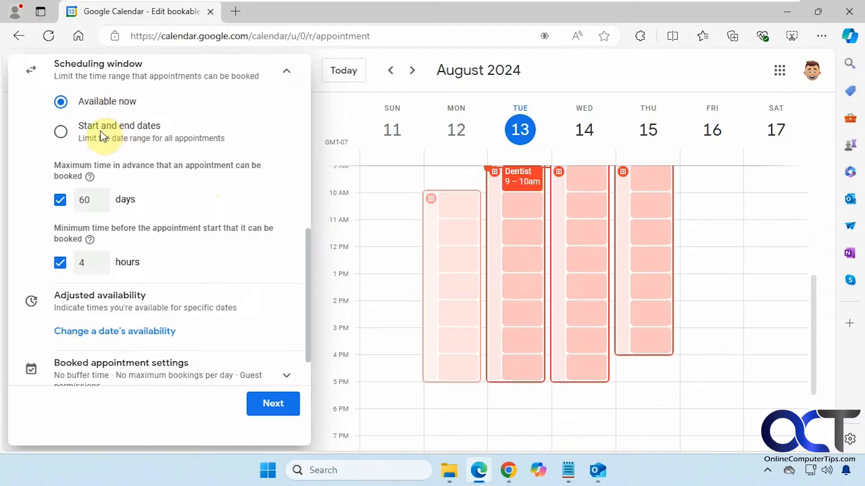
pyautogui.click(61, 132)
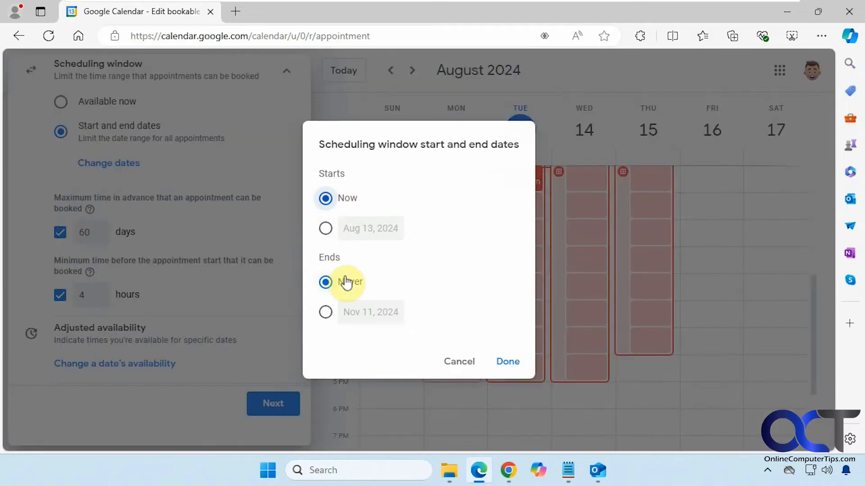
pyautogui.click(325, 312)
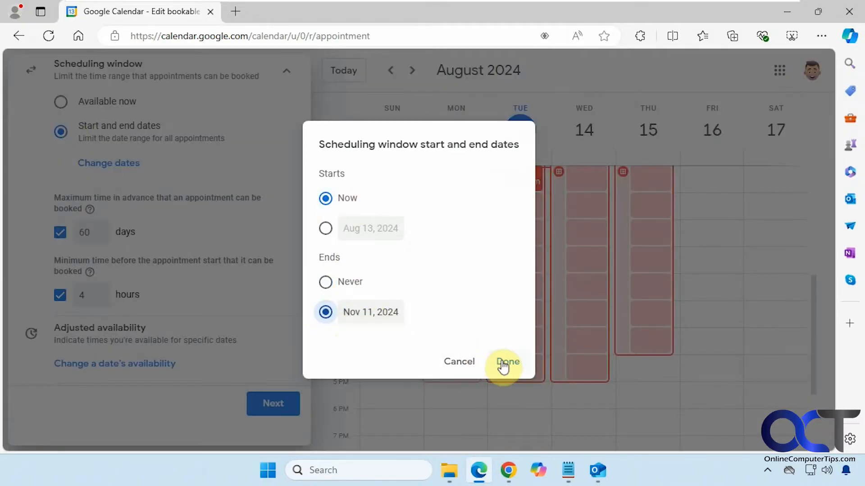
pyautogui.click(506, 361)
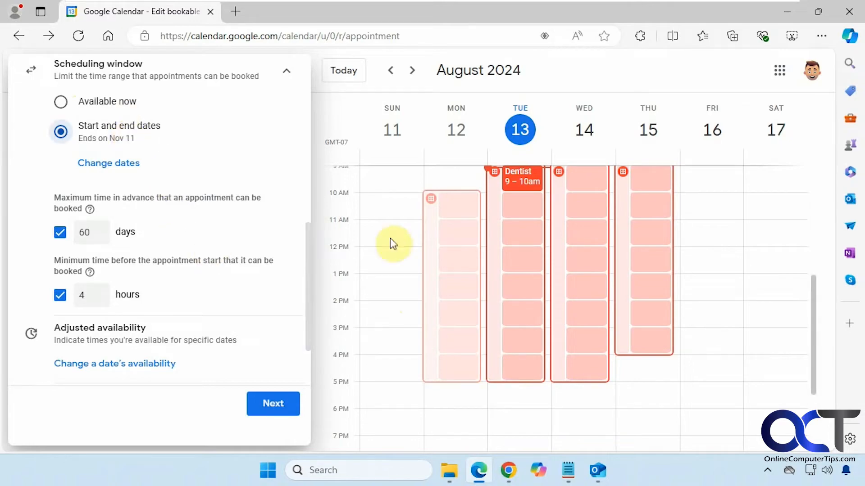
pyautogui.moveTo(255, 277)
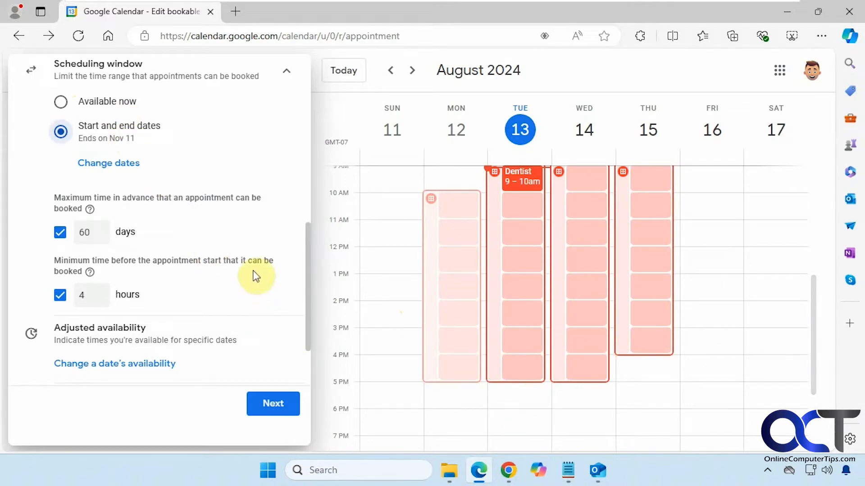
pyautogui.moveTo(222, 174)
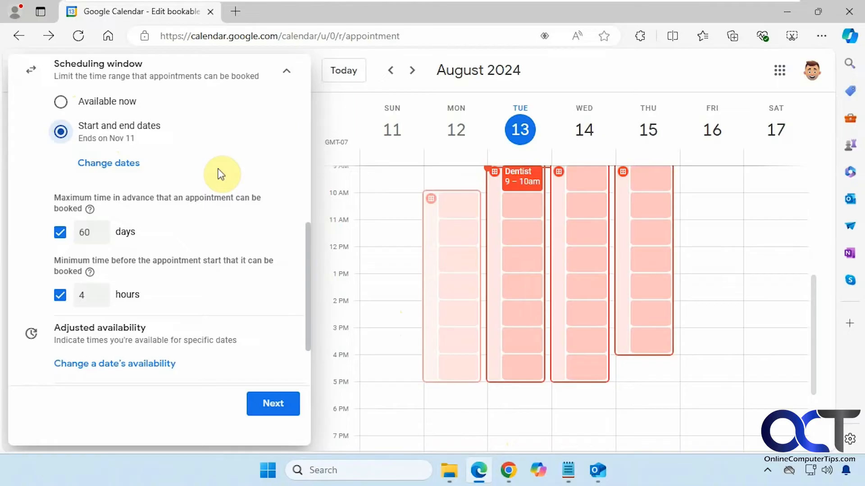
pyautogui.moveTo(116, 215)
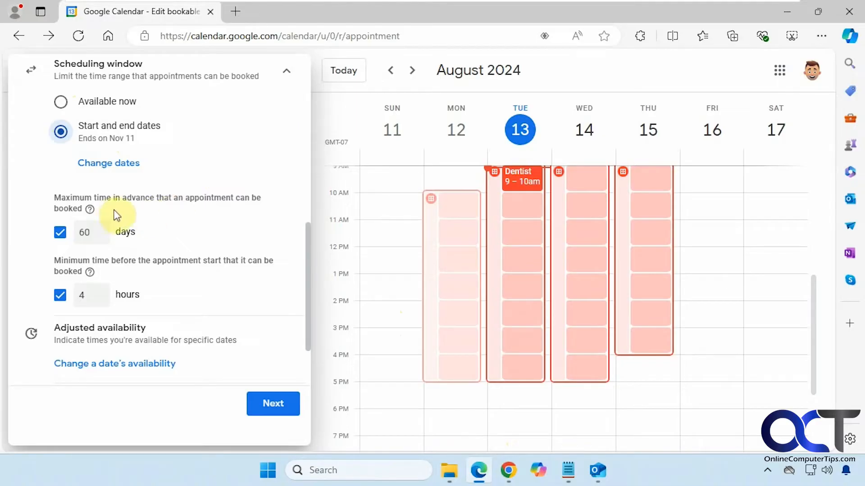
pyautogui.moveTo(121, 214)
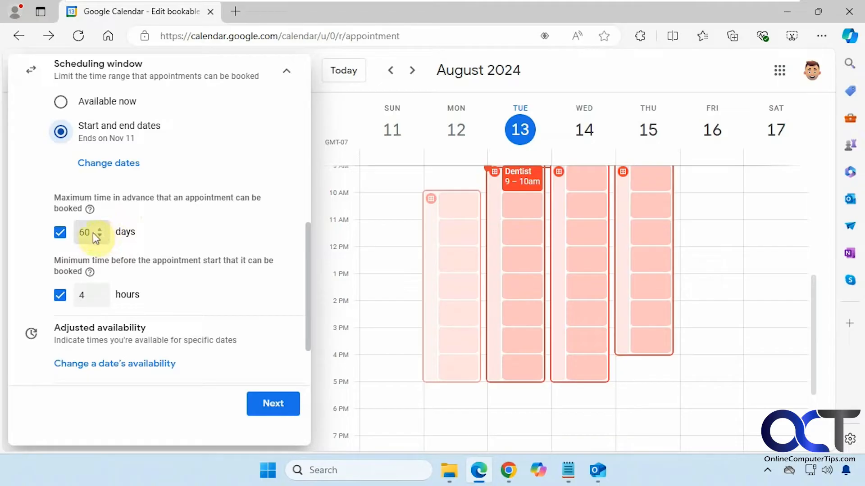
pyautogui.moveTo(99, 298)
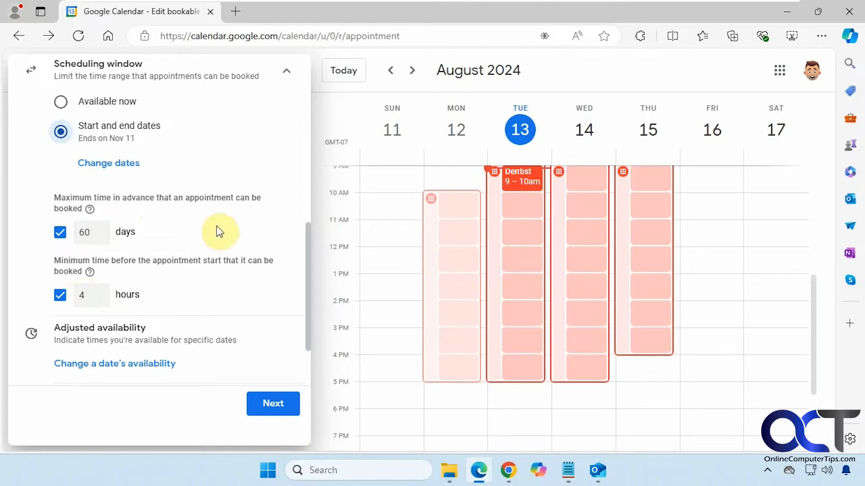
pyautogui.moveTo(198, 240)
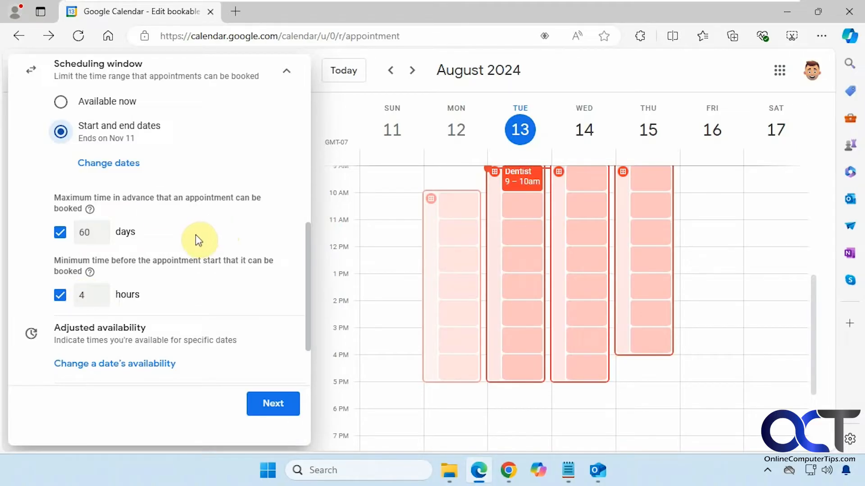
# Scroll the scheduling panel to review the booked appointment settings
pyautogui.scroll(-3)
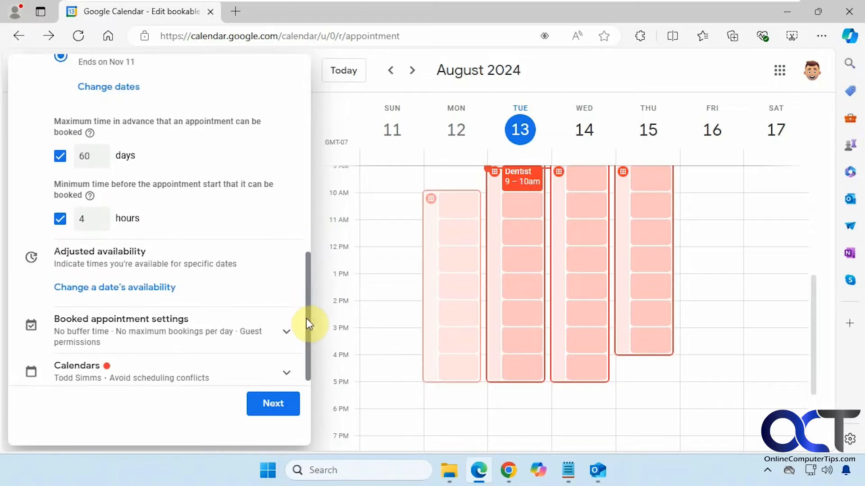
pyautogui.scroll(3)
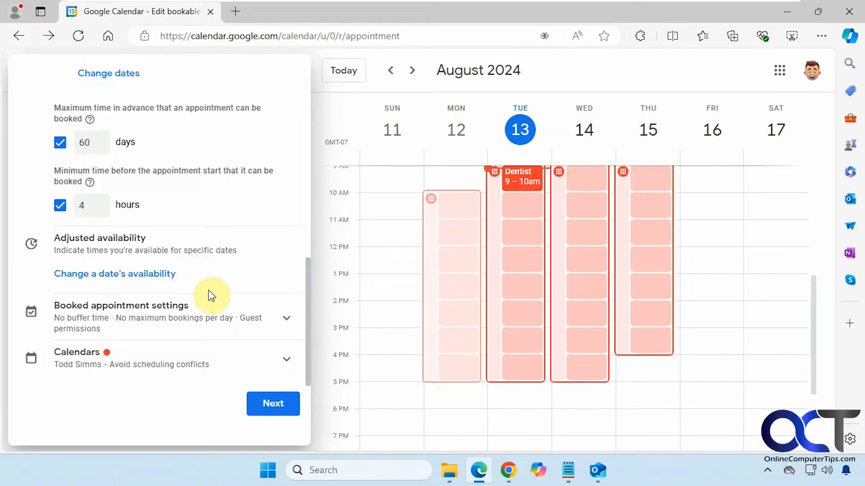
pyautogui.moveTo(121, 325)
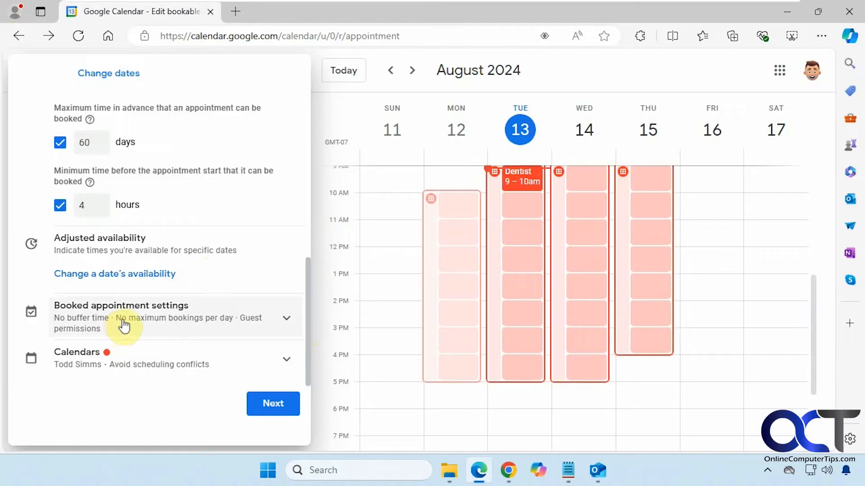
pyautogui.moveTo(182, 325)
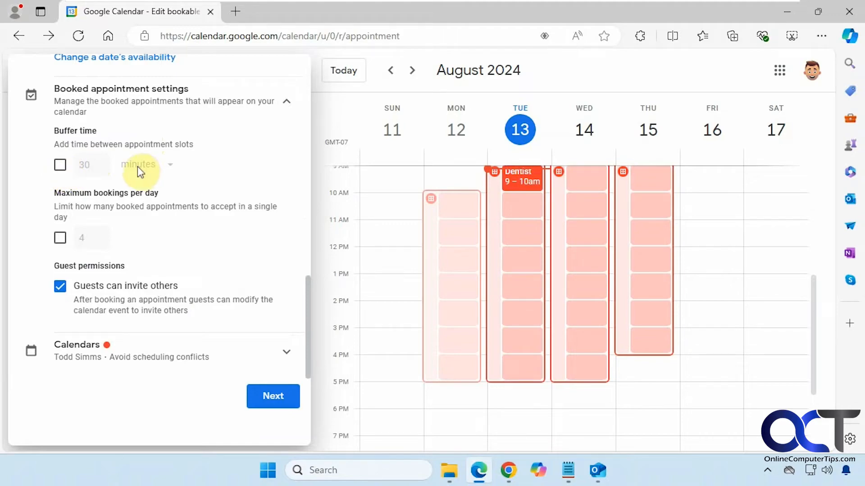
pyautogui.moveTo(116, 220)
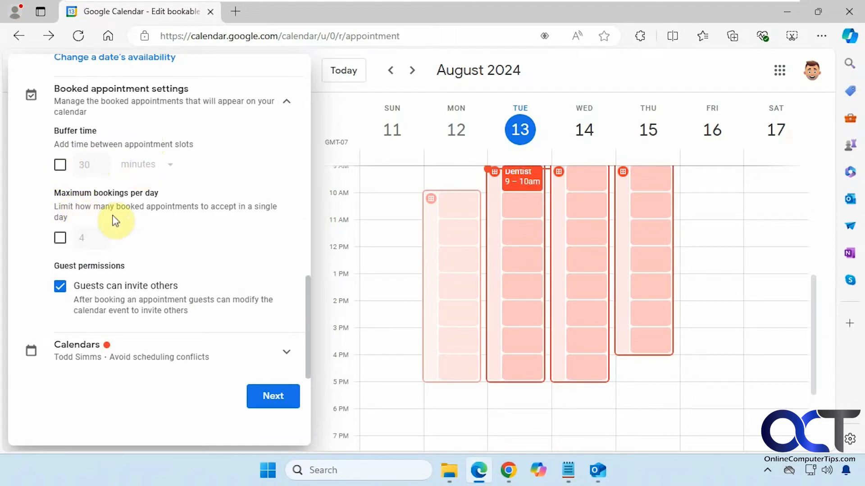
pyautogui.moveTo(49, 215)
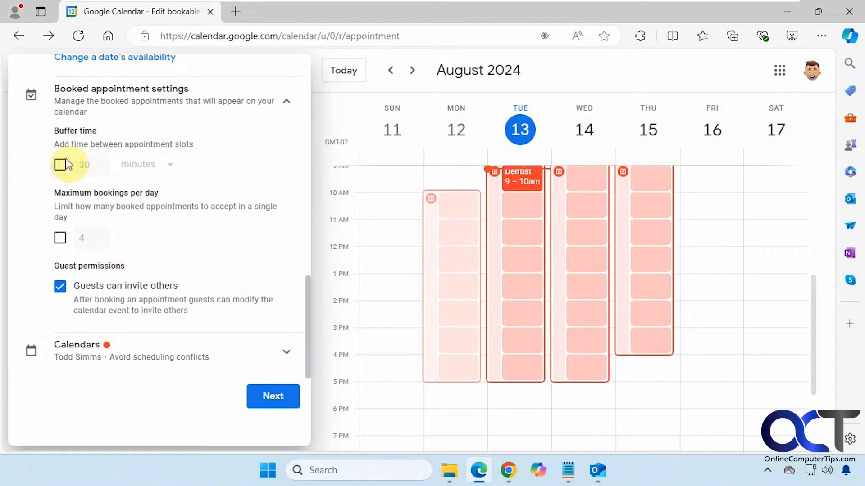
pyautogui.moveTo(125, 208)
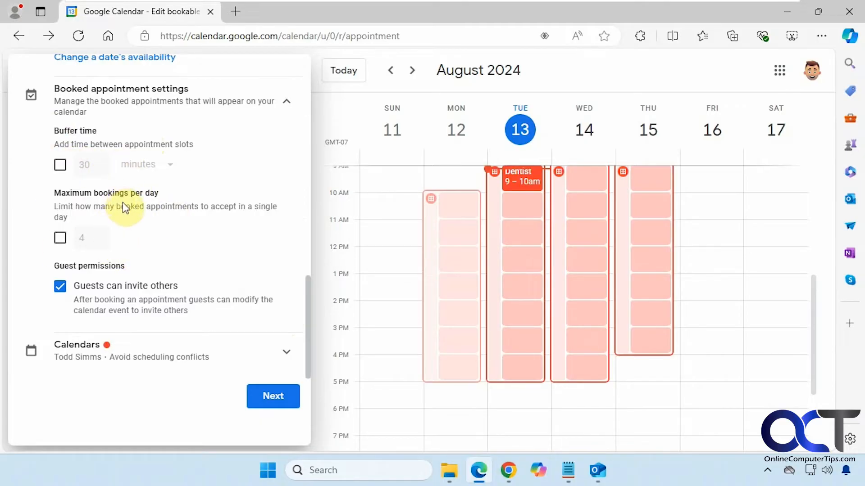
pyautogui.moveTo(105, 297)
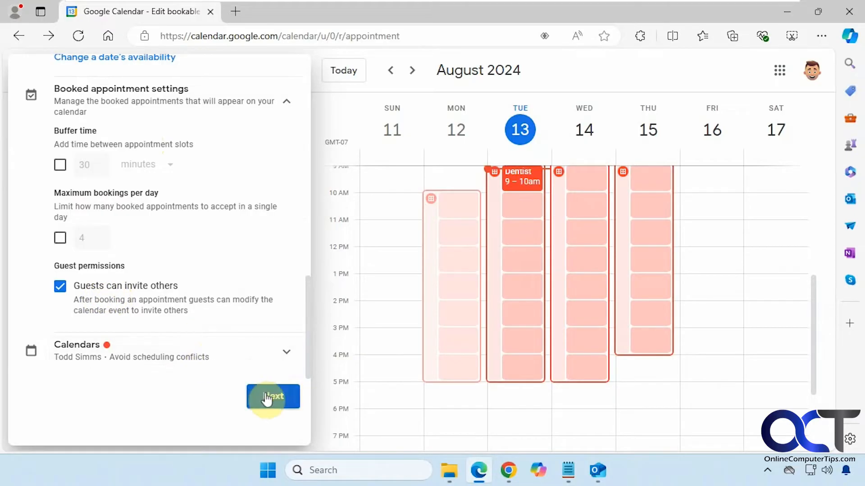
# On the booking page, choose In-person meeting and add the 'We can handle all of your PC repair needs…' description
pyautogui.click(273, 398)
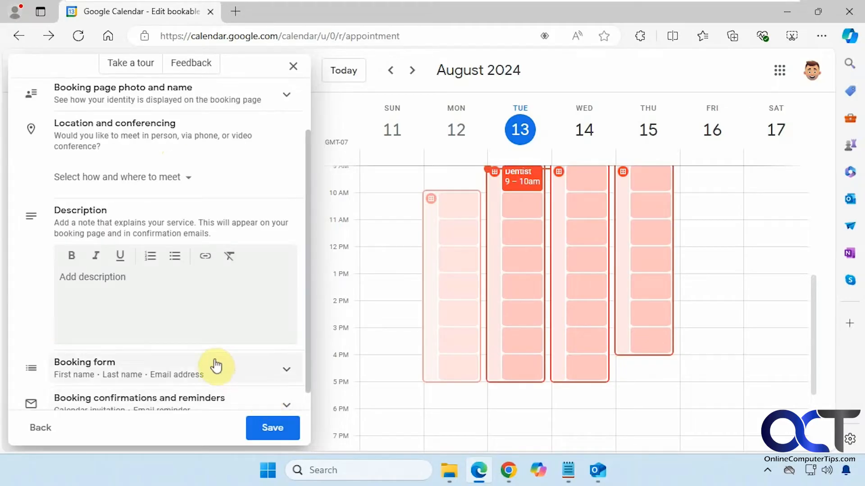
pyautogui.scroll(3)
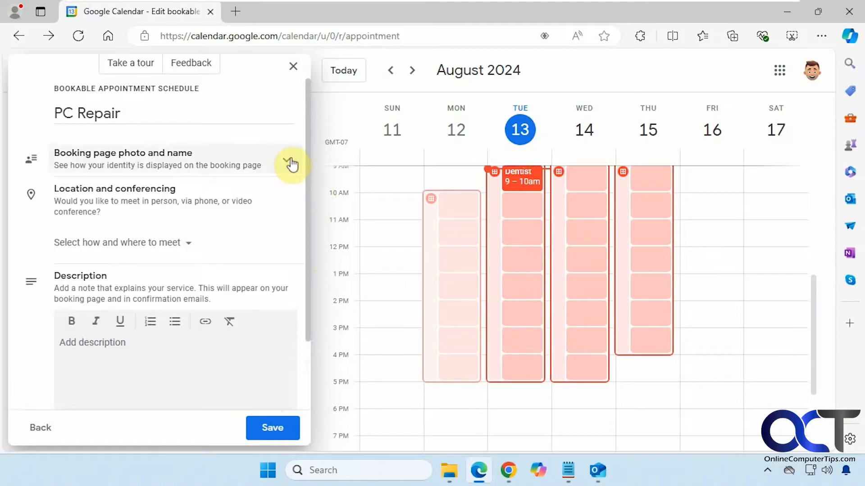
pyautogui.click(286, 160)
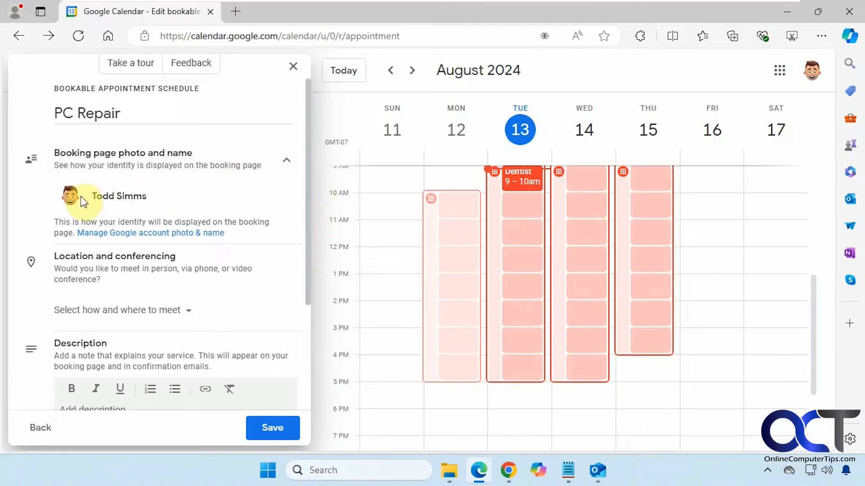
pyautogui.moveTo(112, 197)
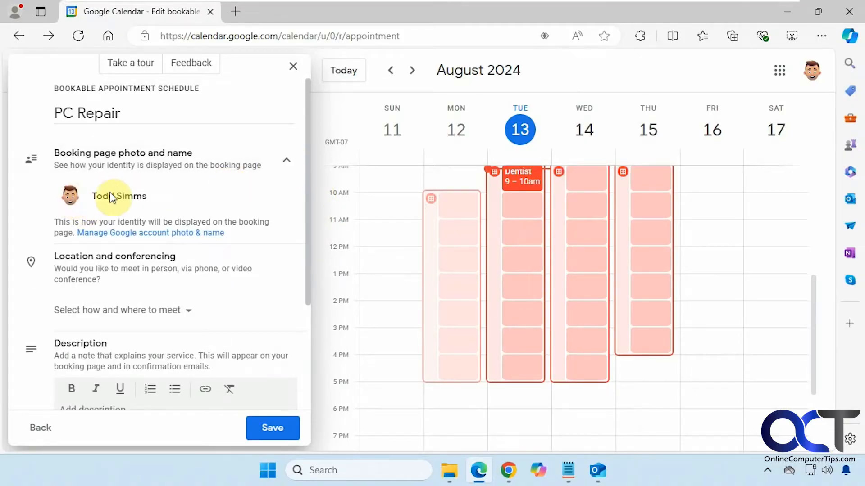
pyautogui.moveTo(322, 283)
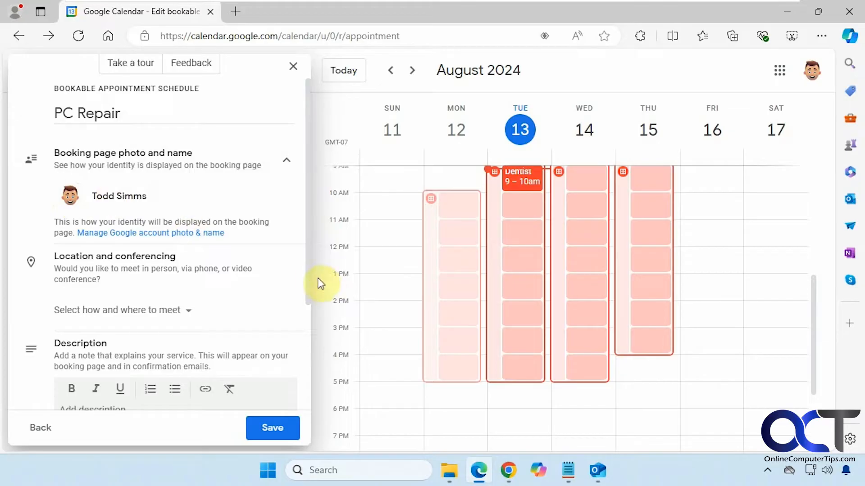
pyautogui.scroll(-3)
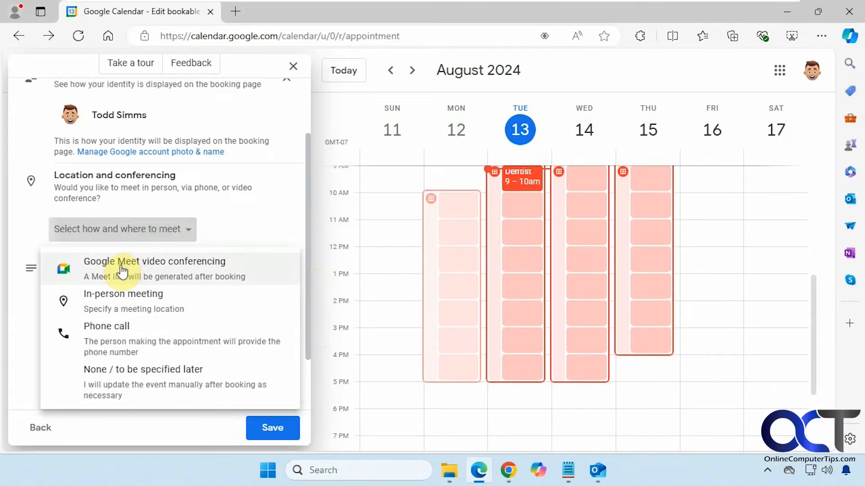
pyautogui.moveTo(143, 326)
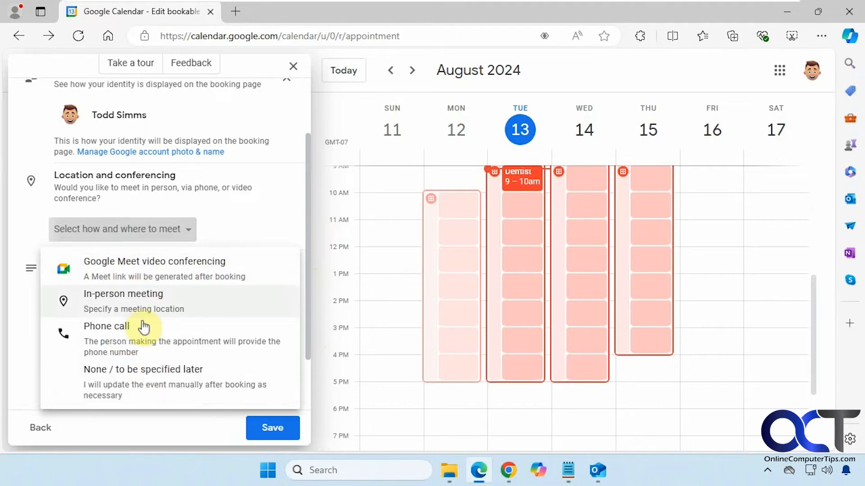
pyautogui.click(123, 297)
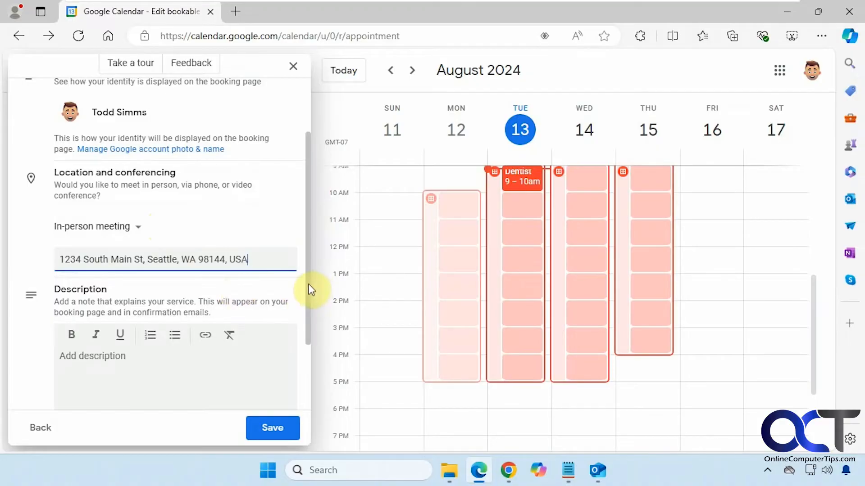
pyautogui.write('We can handle all of your PC repair needs. We will get your computer up and running in no time!')
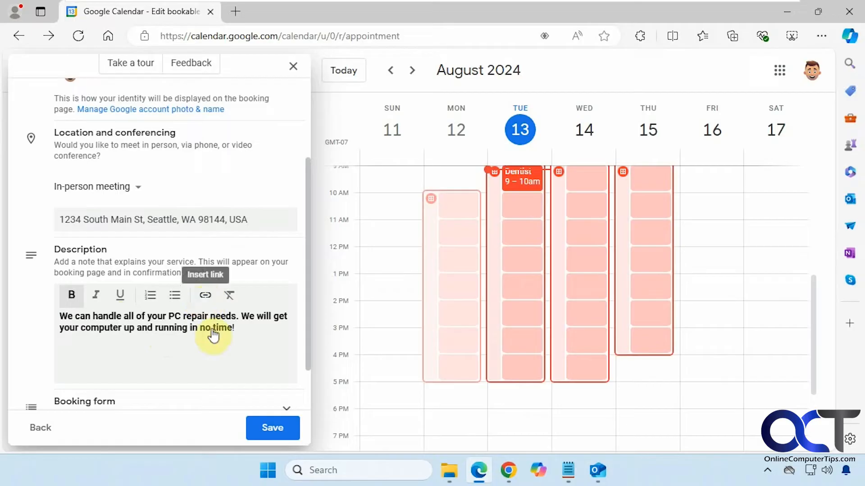
pyautogui.scroll(-3)
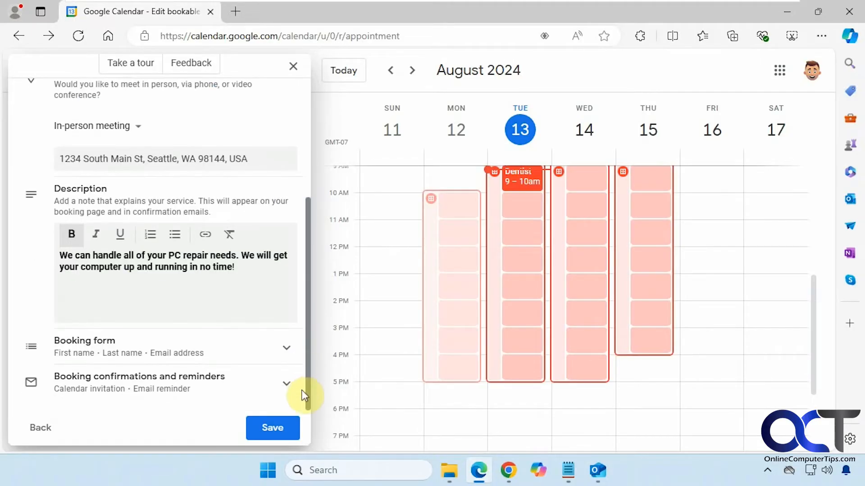
# Expand the booking form and begin adding a new phone number field
pyautogui.click(286, 348)
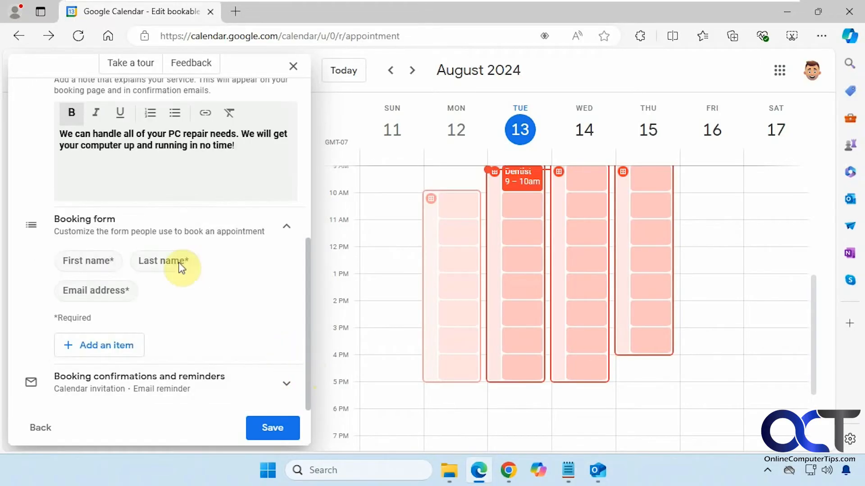
pyautogui.moveTo(89, 261)
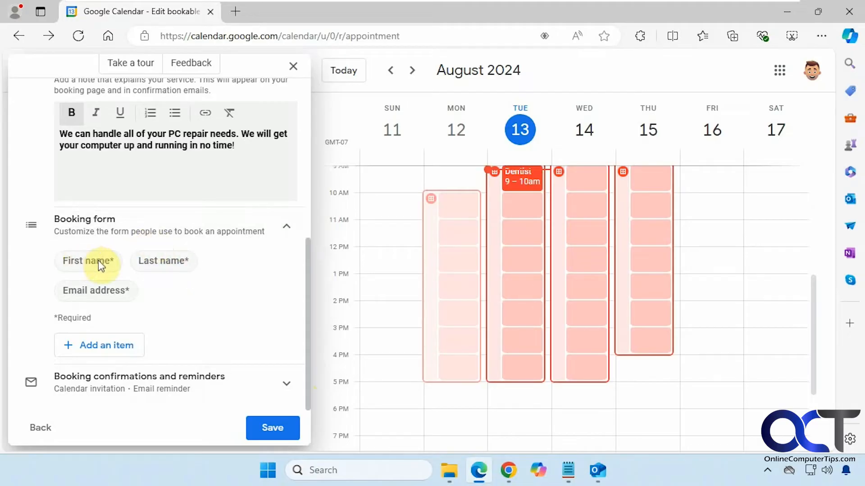
pyautogui.moveTo(68, 292)
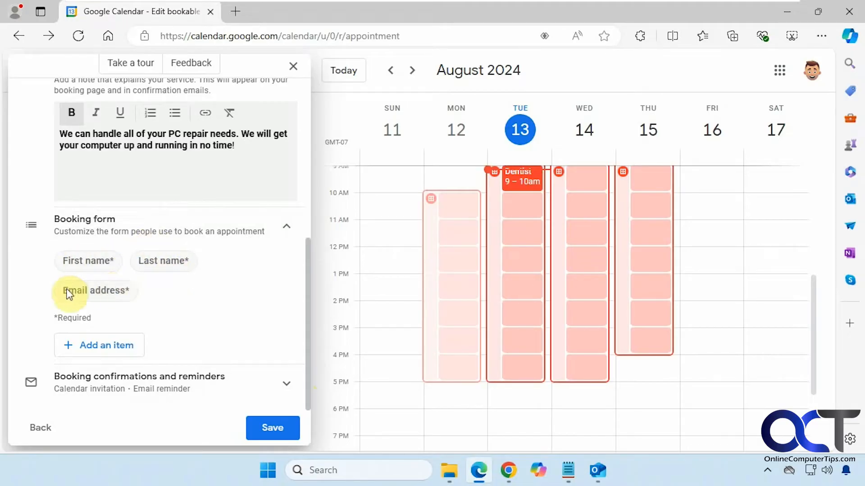
pyautogui.click(99, 345)
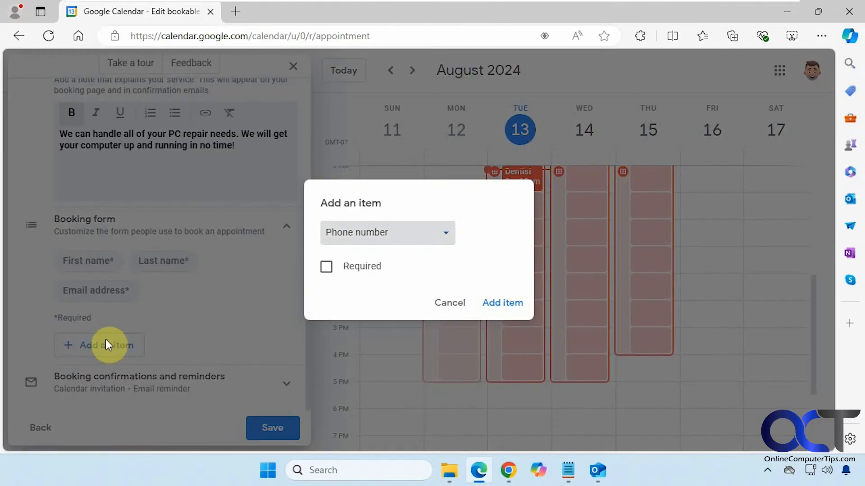
pyautogui.moveTo(435, 234)
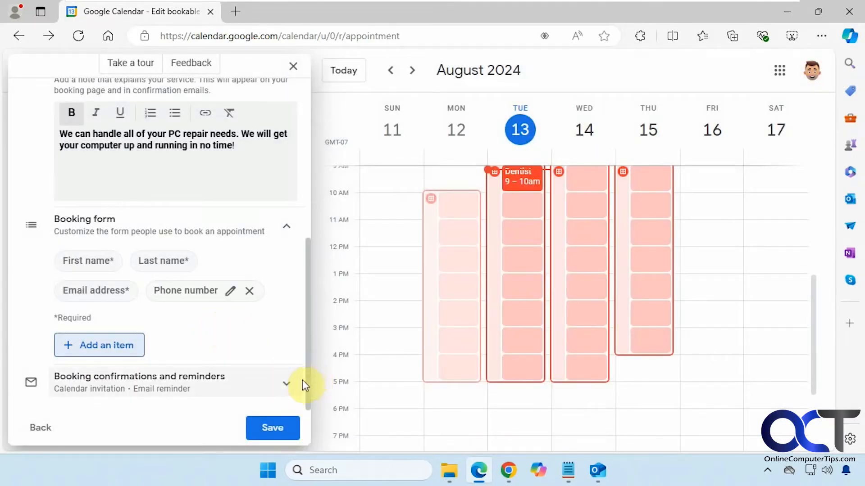
pyautogui.click(286, 384)
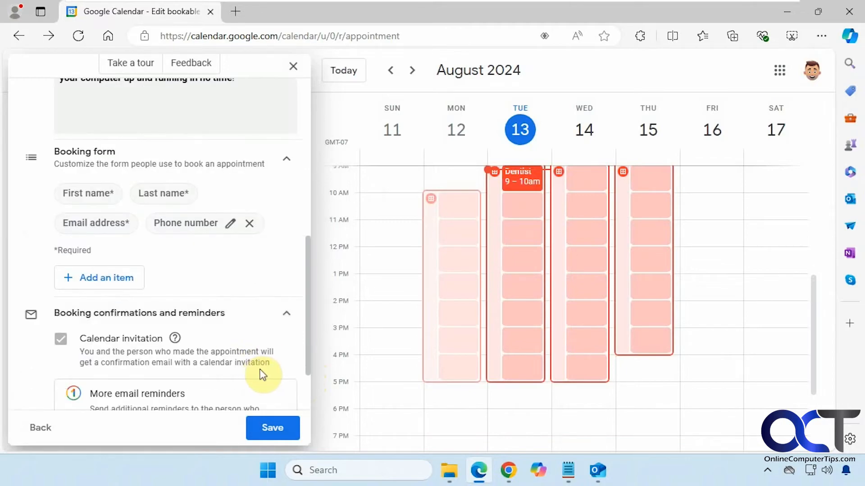
pyautogui.scroll(-3)
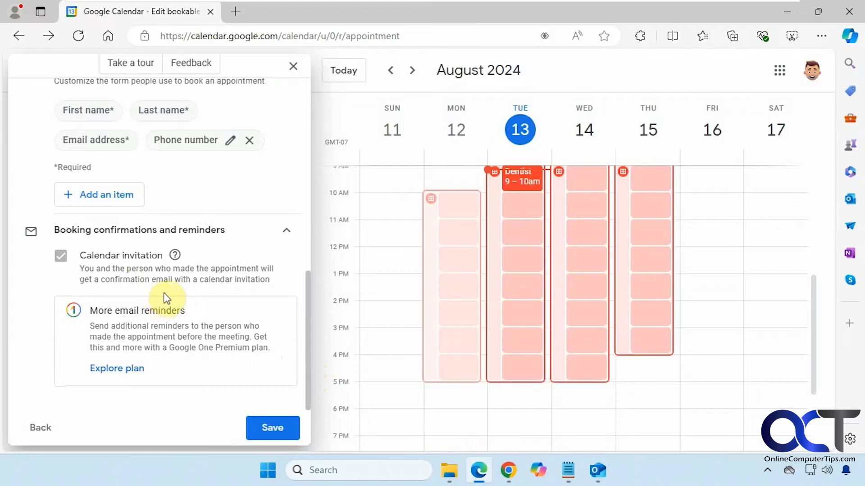
pyautogui.moveTo(153, 331)
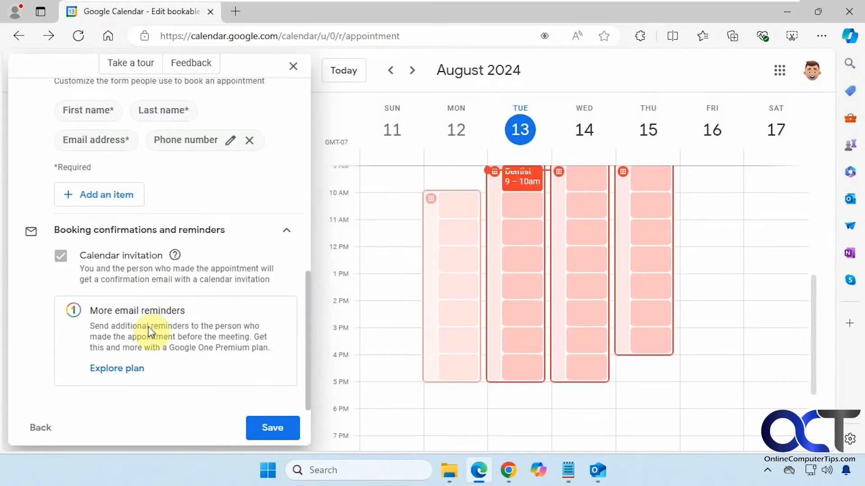
pyautogui.moveTo(159, 361)
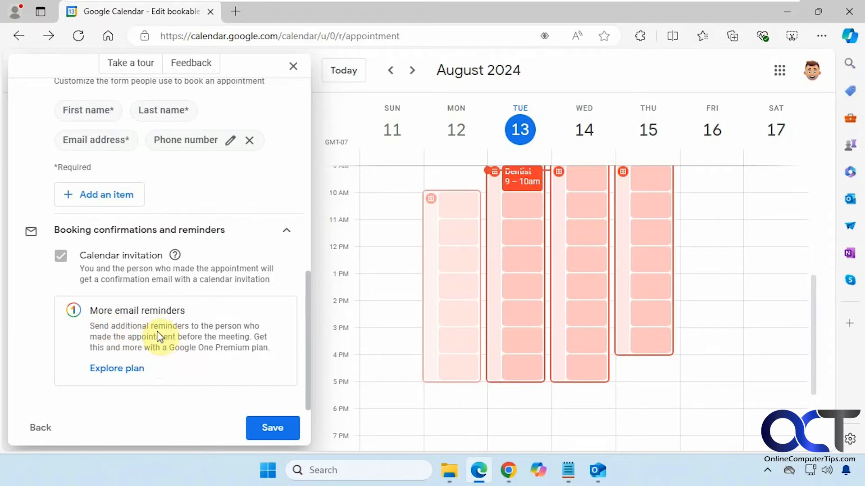
pyautogui.moveTo(135, 332)
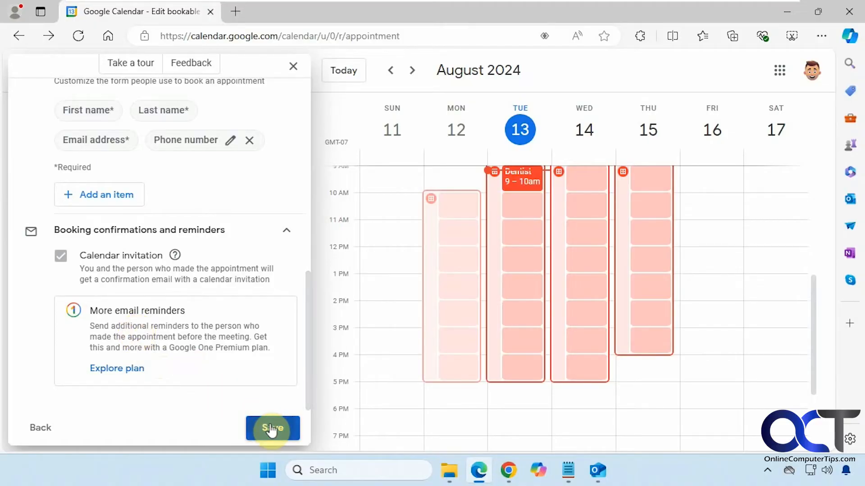
# Save the PC Repair schedule and review its details popup on the month view
pyautogui.click(272, 429)
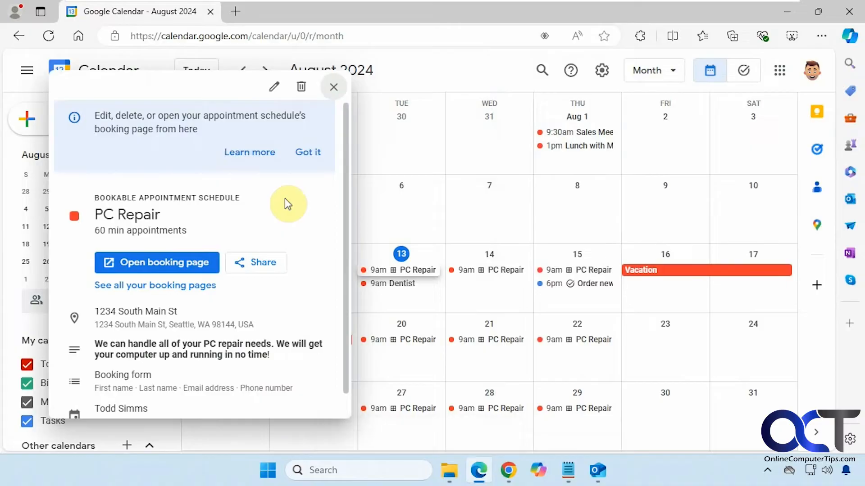
pyautogui.moveTo(212, 240)
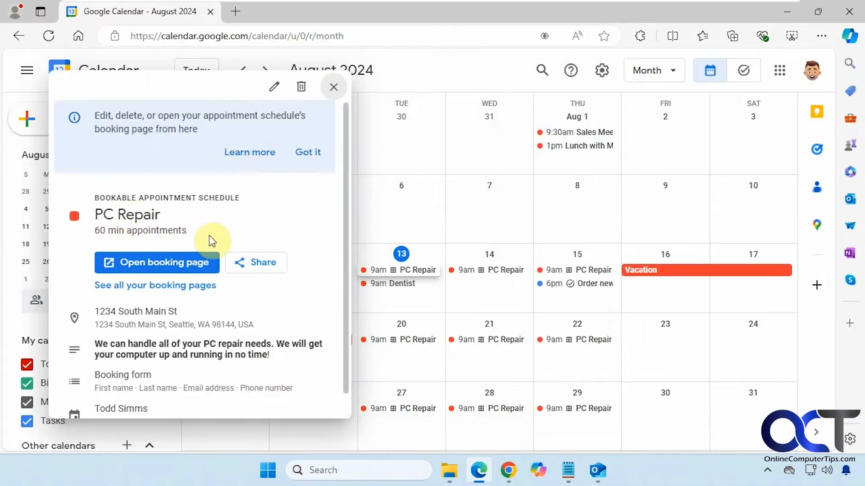
pyautogui.scroll(-3)
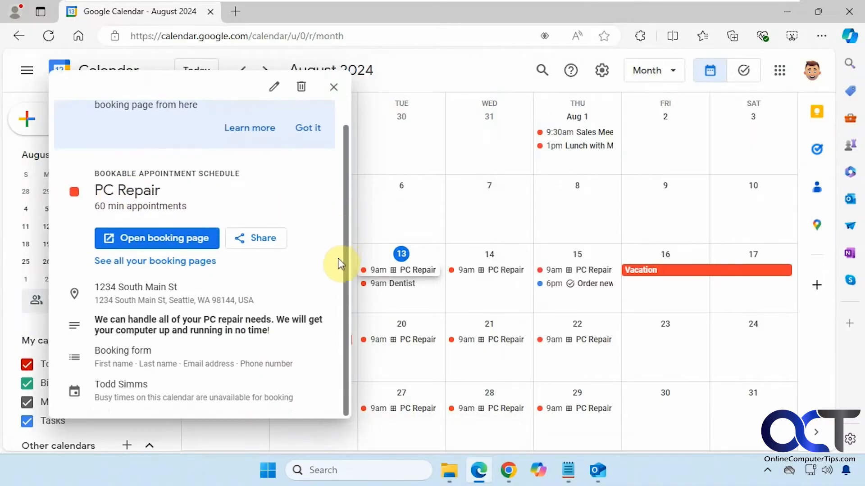
pyautogui.moveTo(154, 325)
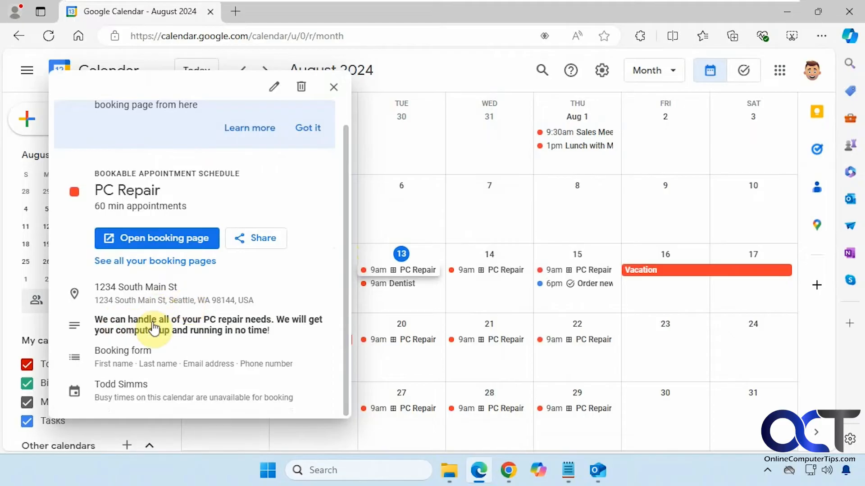
pyautogui.moveTo(160, 389)
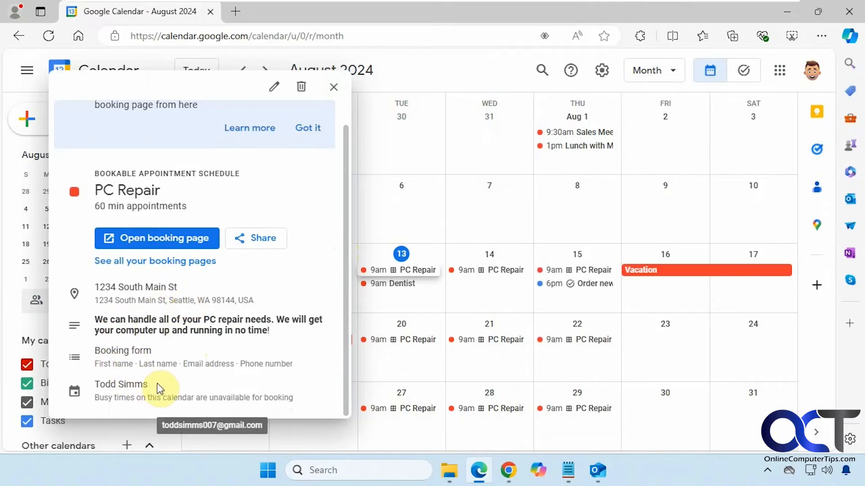
pyautogui.moveTo(261, 238)
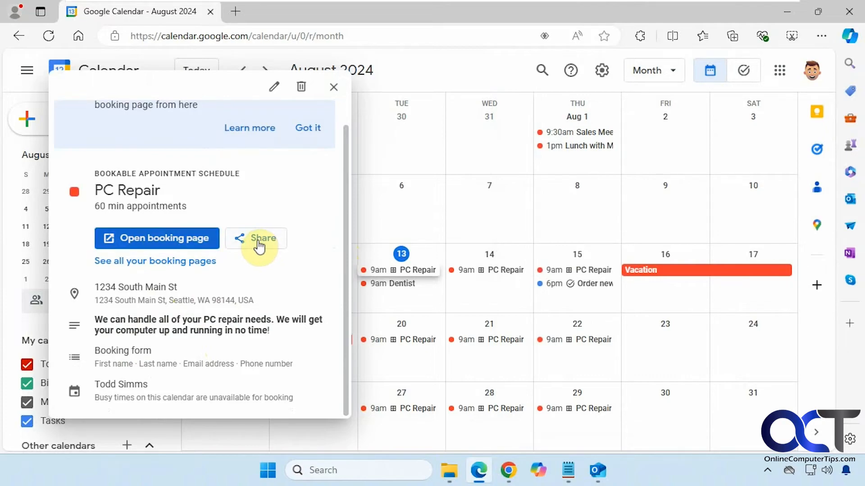
# View the PC Repair booking page and copy its shareable link from the Share dialog
pyautogui.click(157, 238)
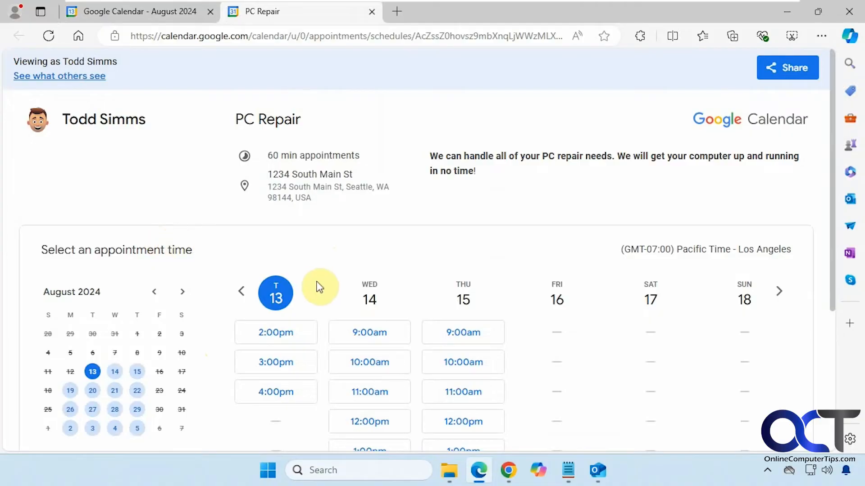
pyautogui.scroll(-3)
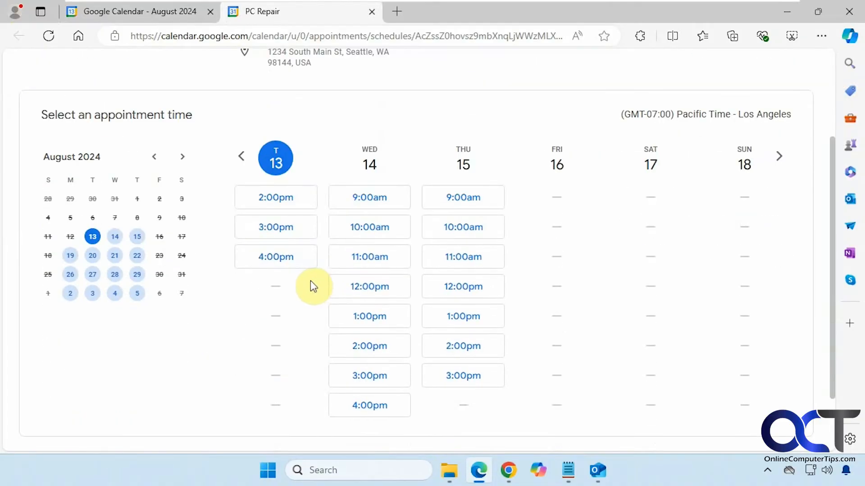
pyautogui.moveTo(115, 255)
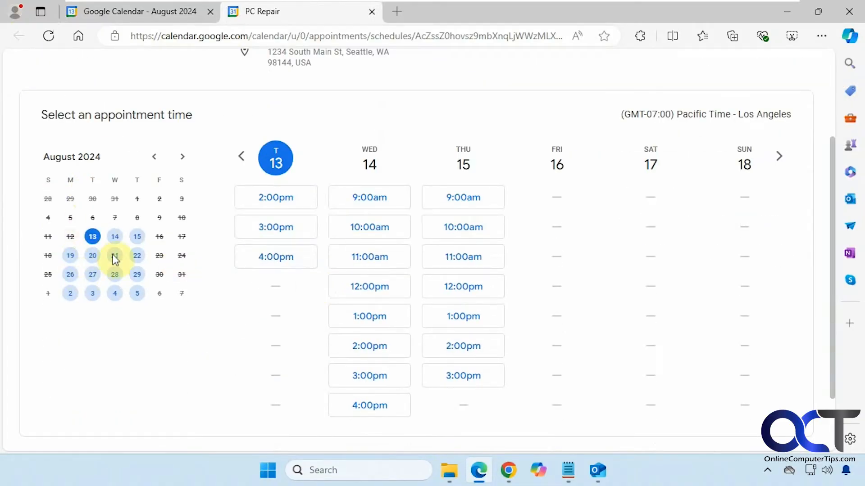
pyautogui.scroll(3)
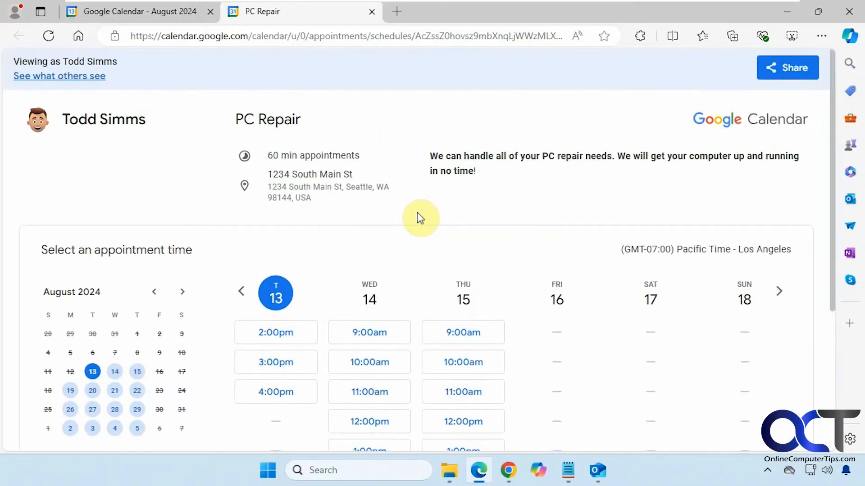
pyautogui.click(788, 67)
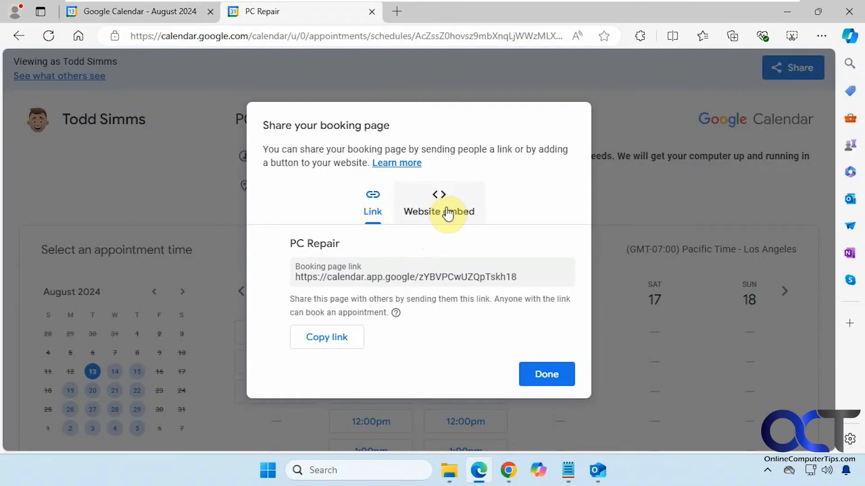
pyautogui.click(326, 337)
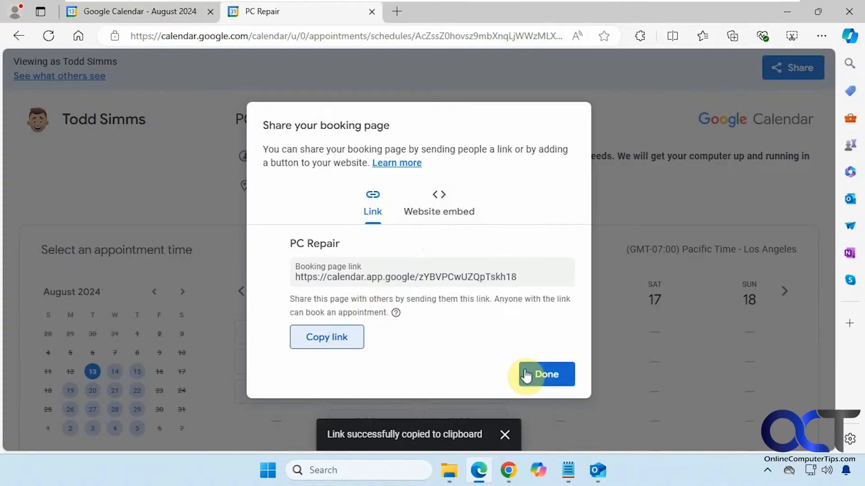
pyautogui.click(543, 375)
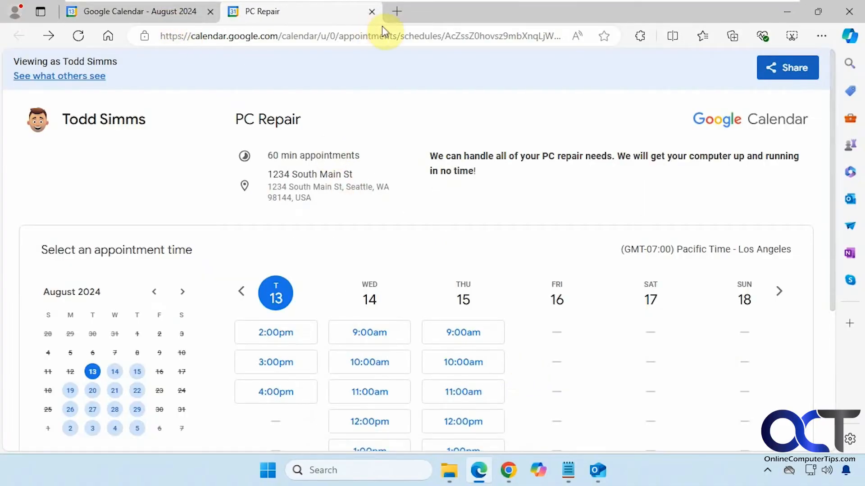
# Email the booking link to two recipients with subject 'Schedule your PC repair now!'
pyautogui.click(396, 11)
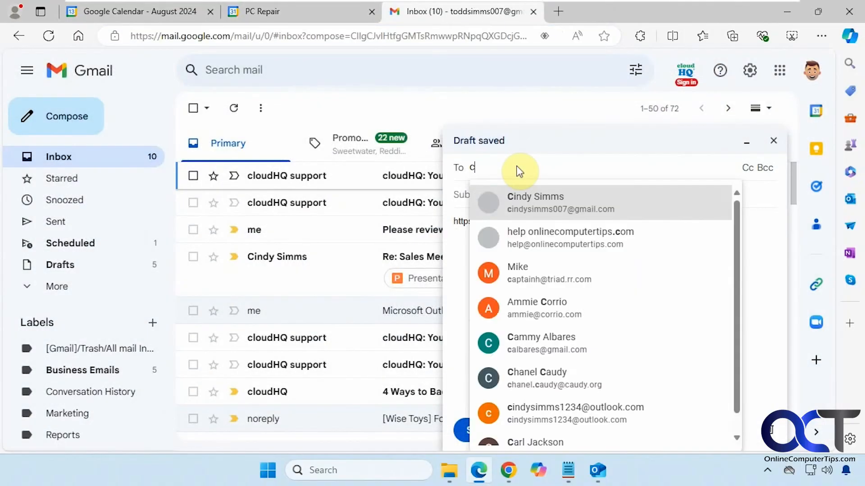
pyautogui.click(534, 203)
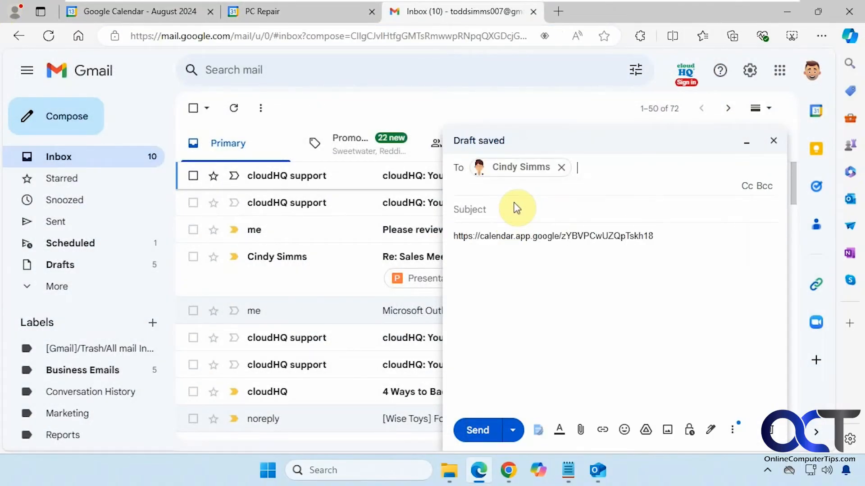
pyautogui.write('t')
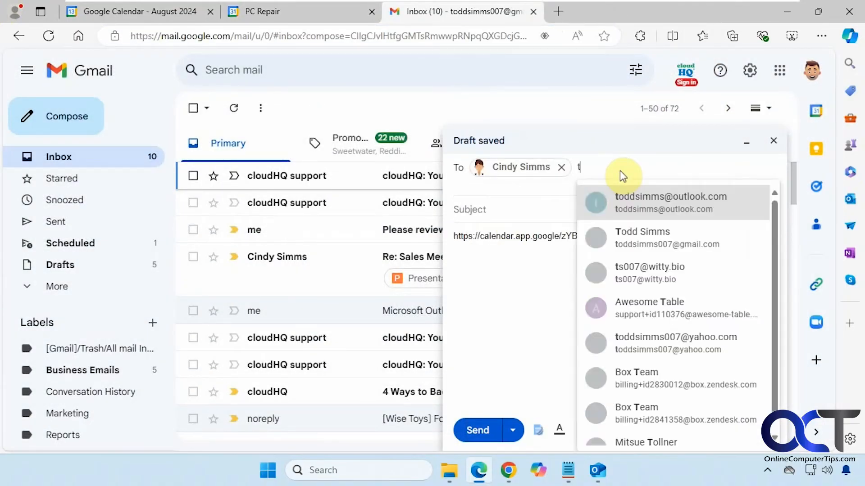
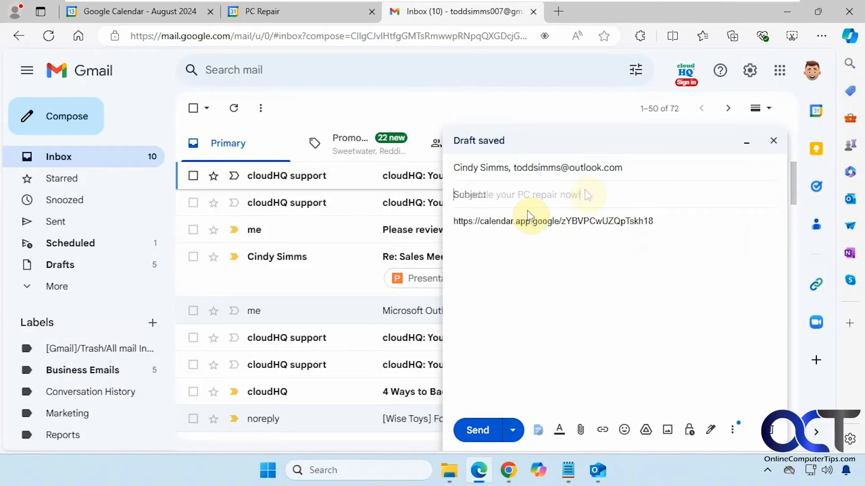
pyautogui.write('Schedule your PC repair now!')
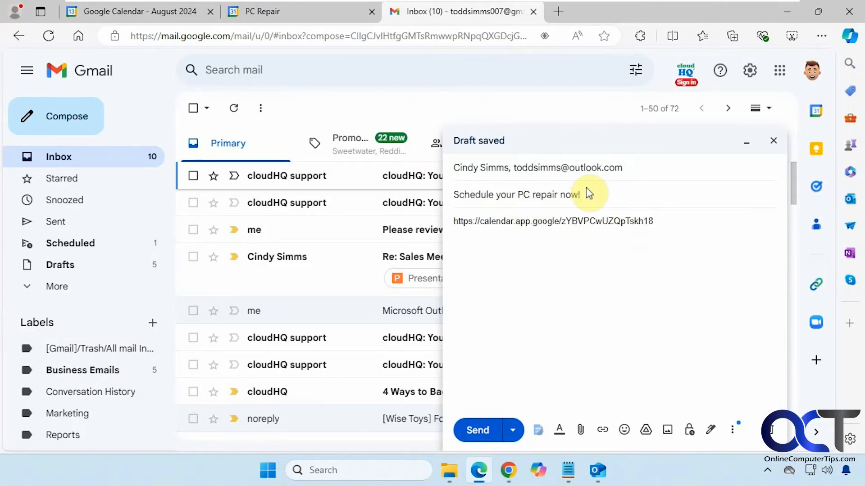
pyautogui.click(476, 431)
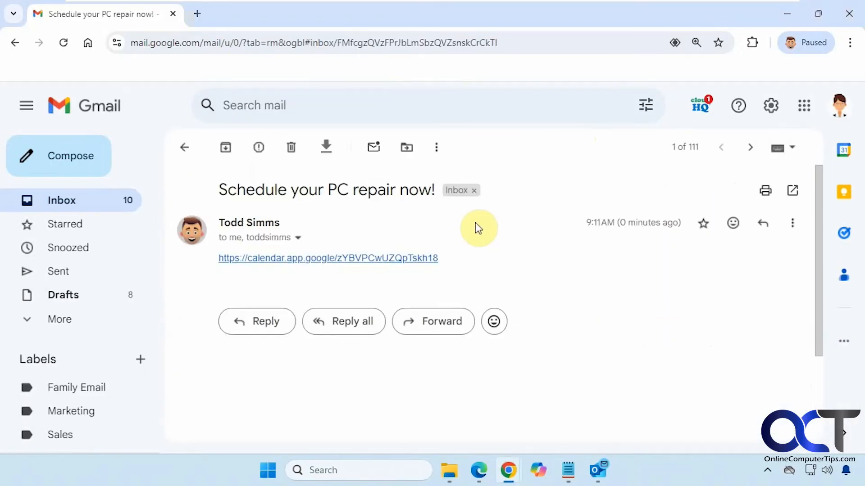
pyautogui.moveTo(299, 279)
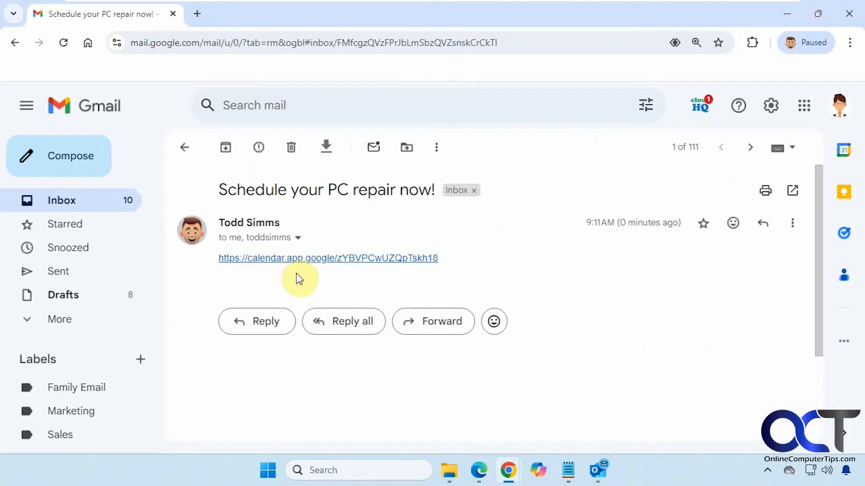
# Follow the emailed link and book the 10:00am slot on Thursday, August 15
pyautogui.click(328, 258)
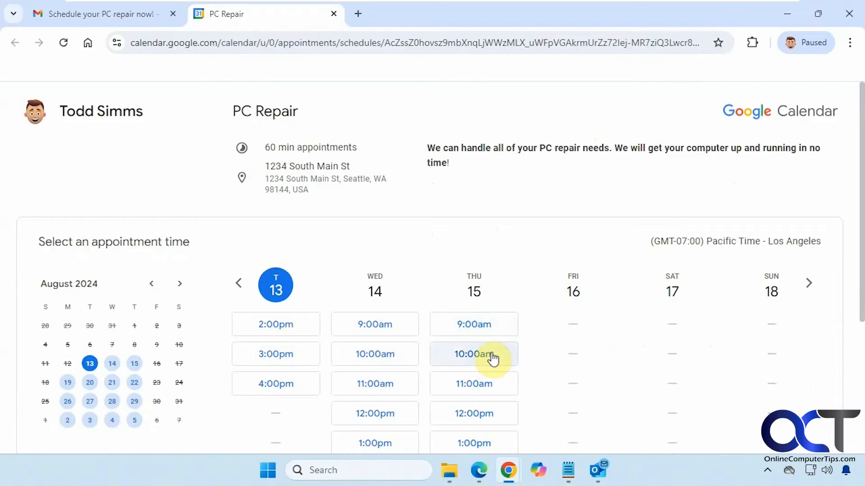
pyautogui.click(473, 354)
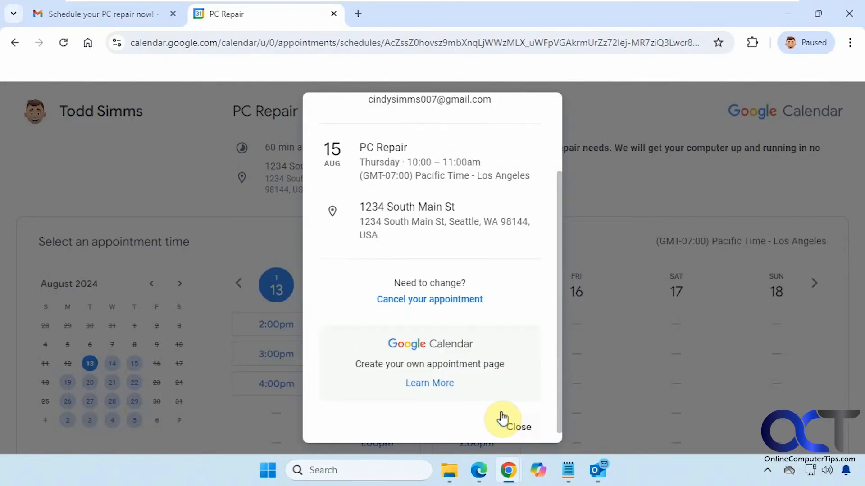
pyautogui.moveTo(502, 418)
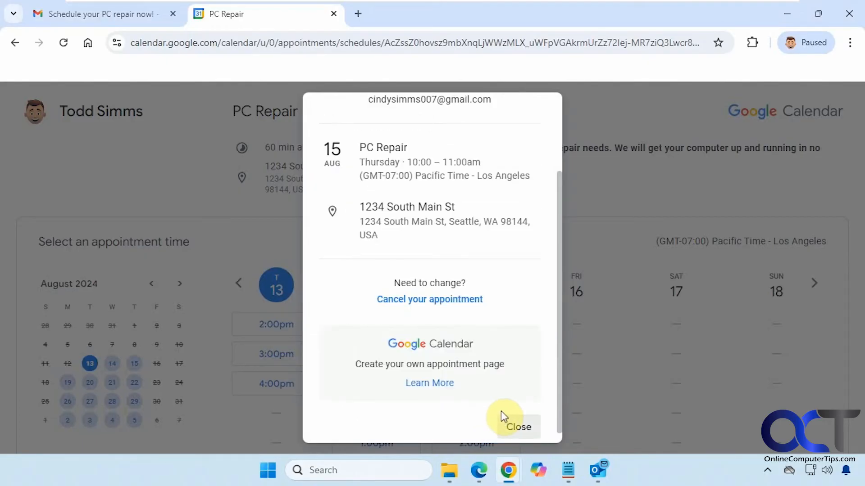
pyautogui.scroll(3)
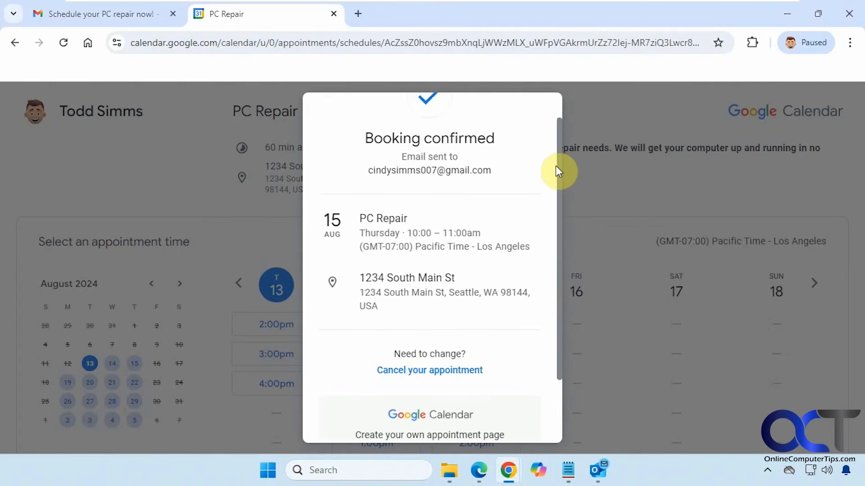
pyautogui.scroll(-3)
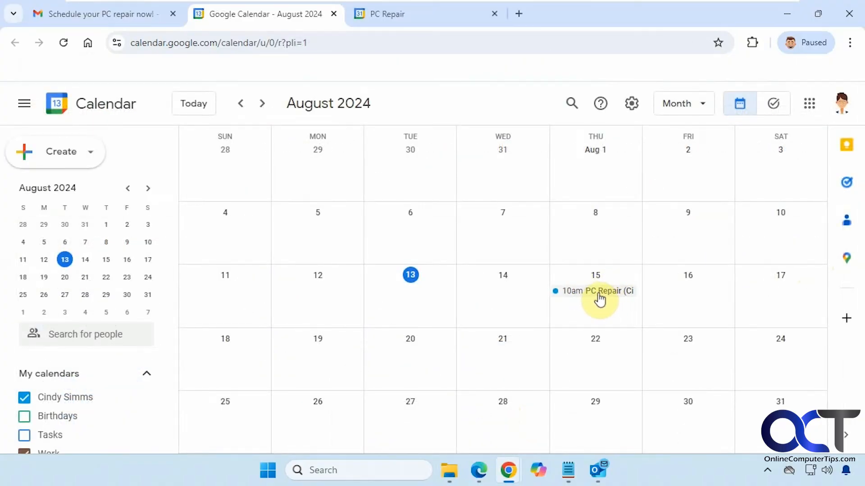
# View the details of the 10am PC Repair booking on August 15
pyautogui.click(596, 470)
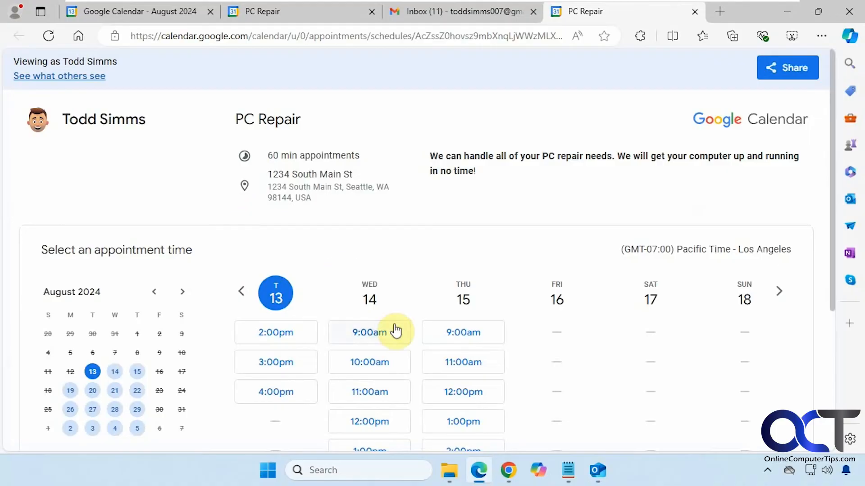
pyautogui.moveTo(368, 422)
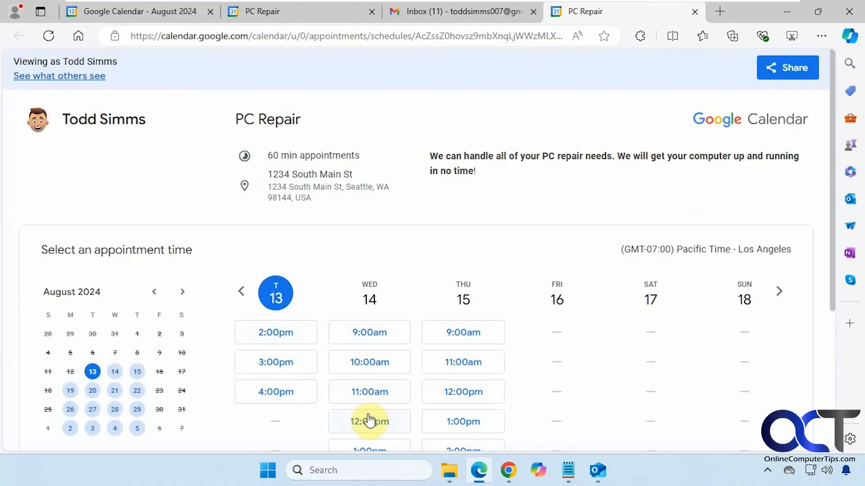
# Book the Wednesday, August 14 12:00–1:00pm PC Repair slot and dismiss the confirmation
pyautogui.click(368, 421)
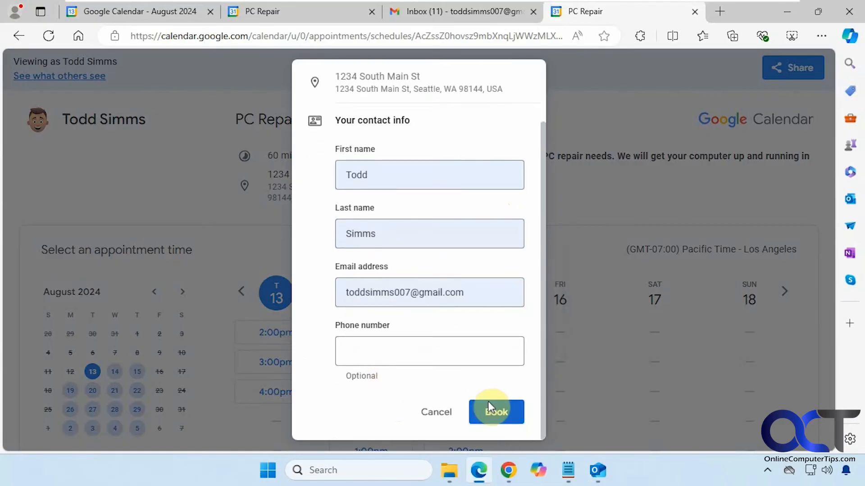
pyautogui.click(496, 412)
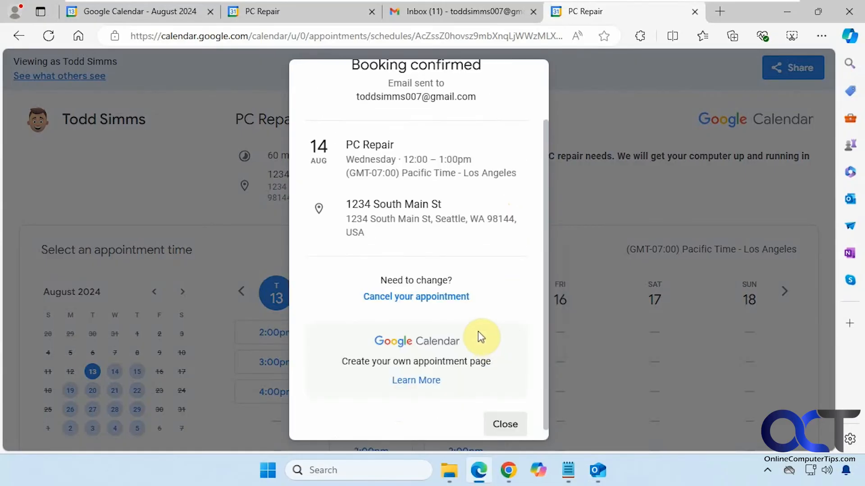
pyautogui.click(504, 425)
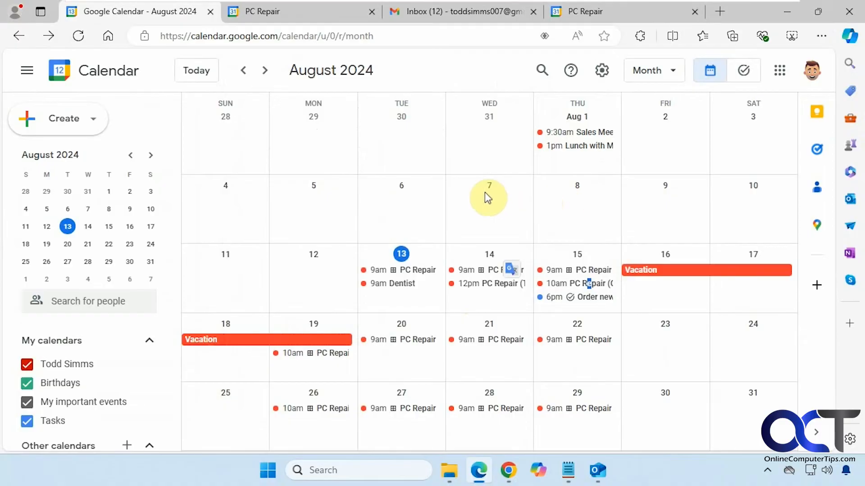
pyautogui.moveTo(587, 292)
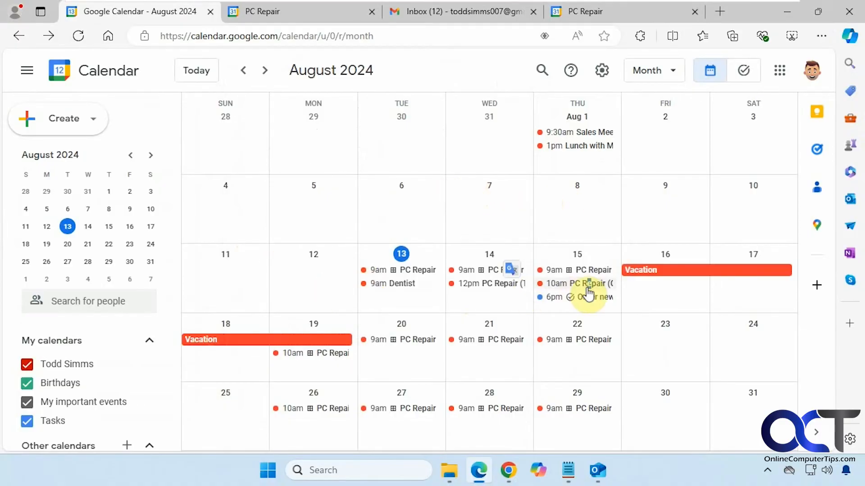
pyautogui.moveTo(593, 289)
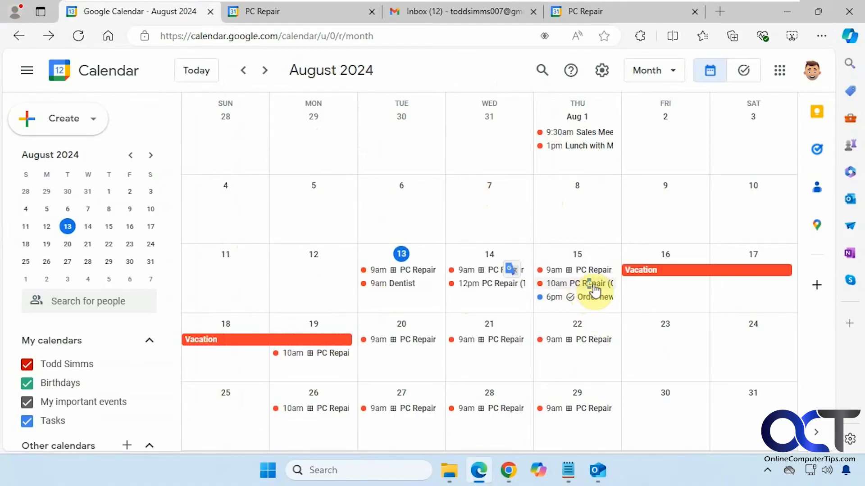
pyautogui.click(577, 283)
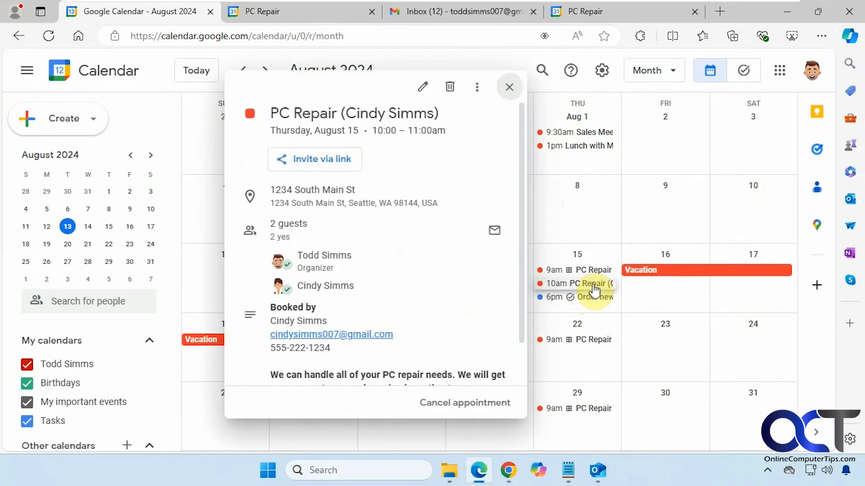
pyautogui.click(509, 87)
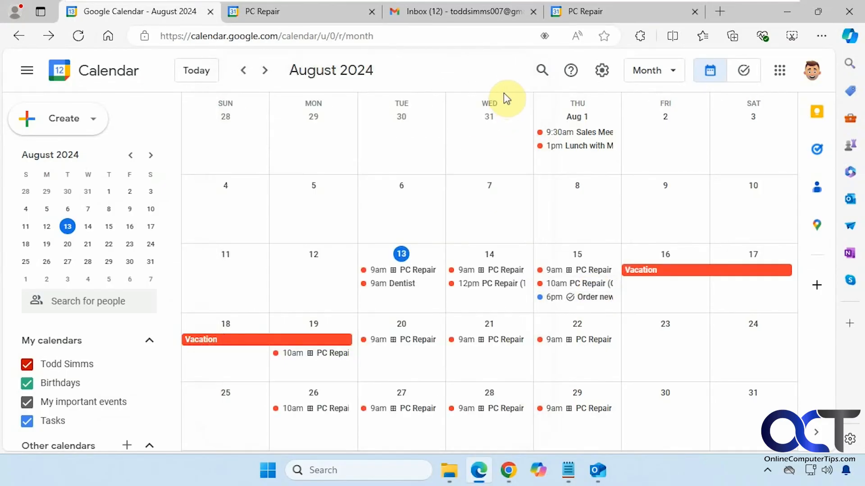
pyautogui.moveTo(493, 289)
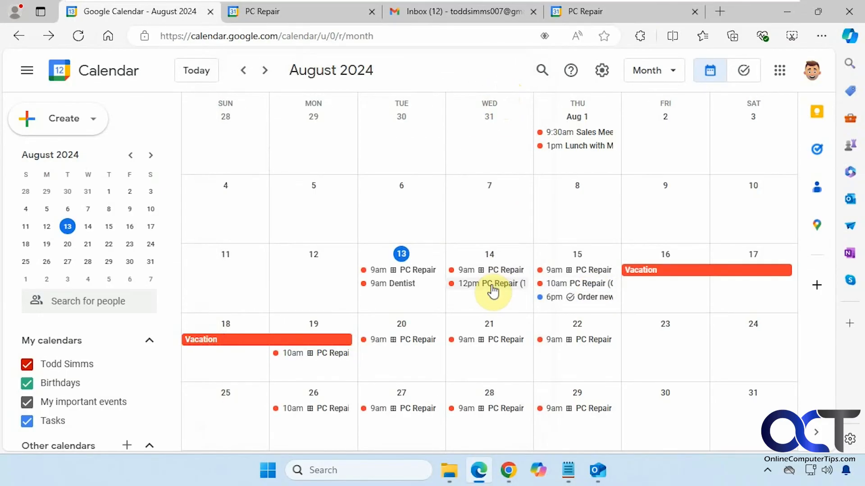
pyautogui.click(491, 284)
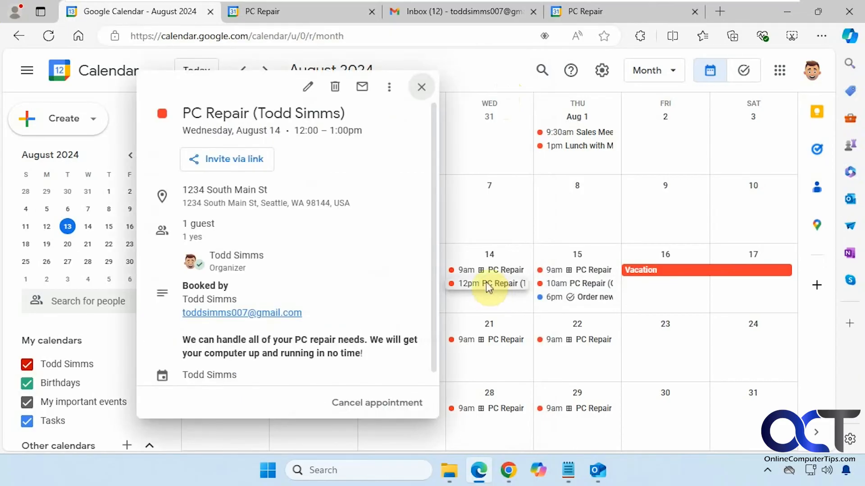
pyautogui.click(422, 87)
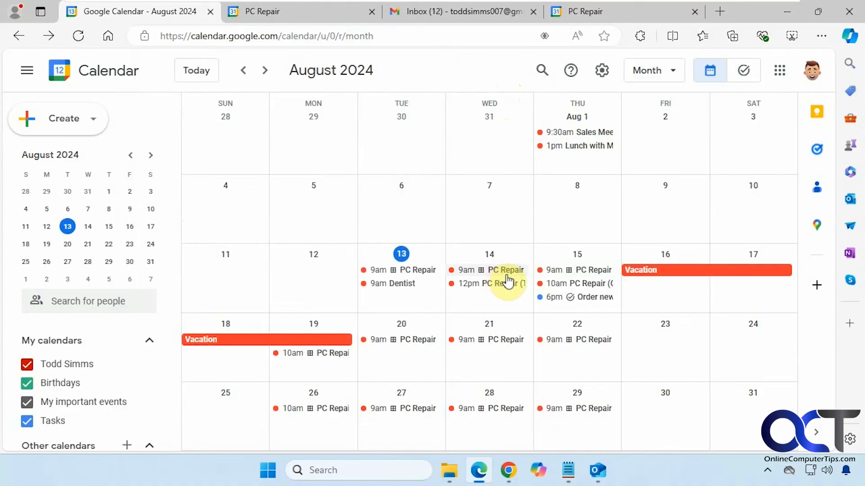
pyautogui.moveTo(484, 280)
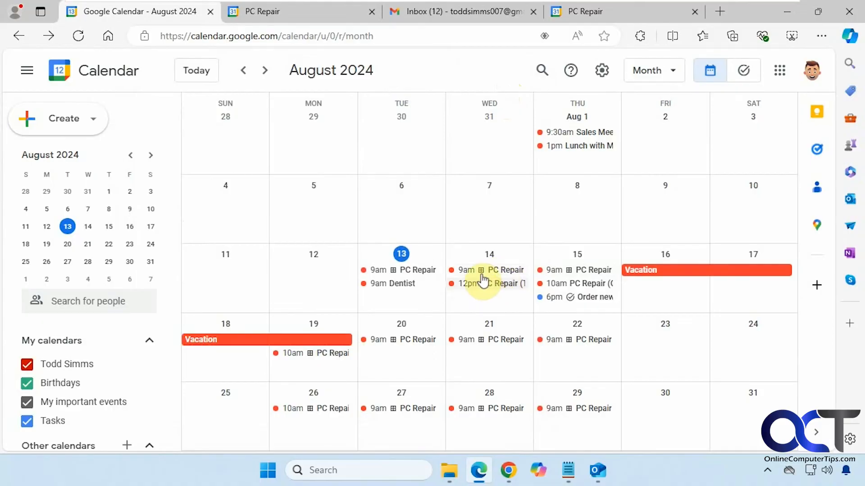
pyautogui.moveTo(509, 320)
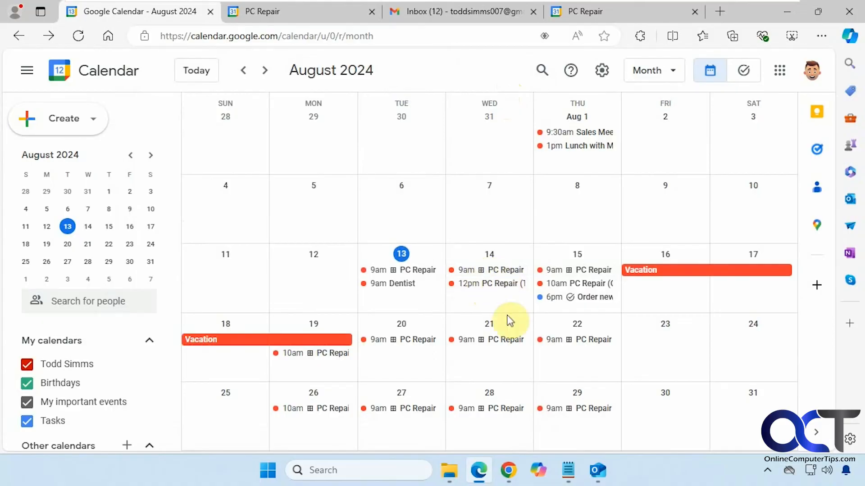
pyautogui.moveTo(386, 411)
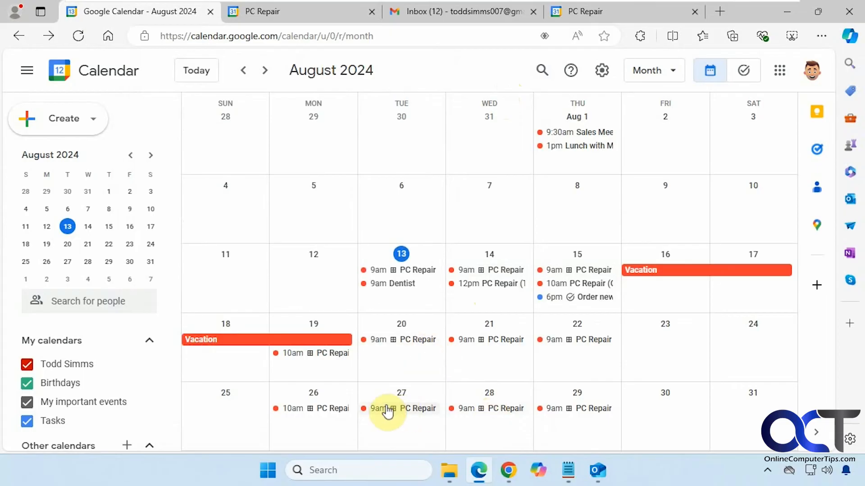
pyautogui.click(270, 12)
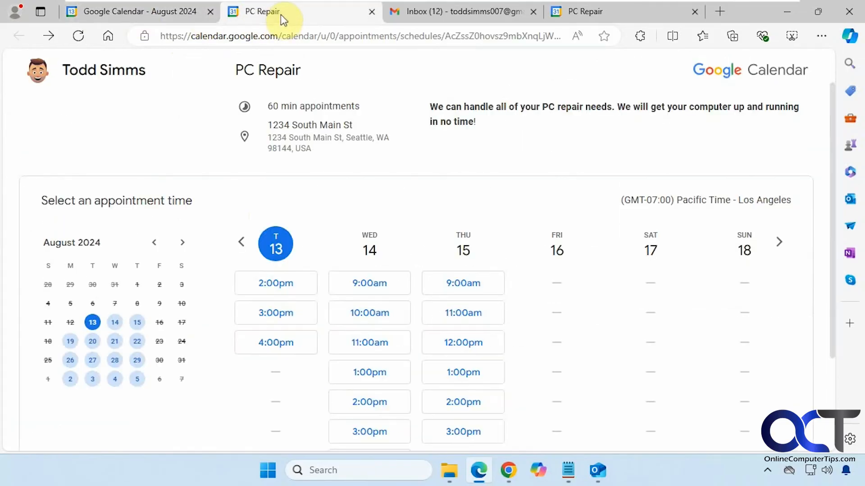
pyautogui.moveTo(464, 304)
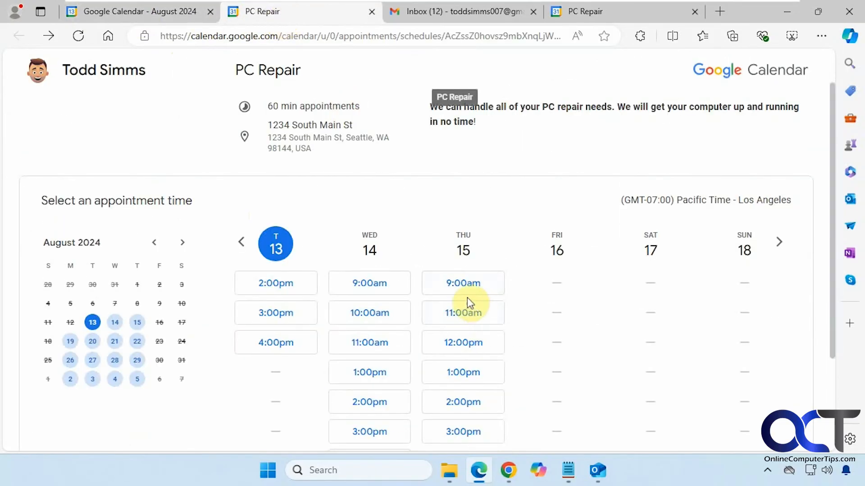
pyautogui.moveTo(462, 306)
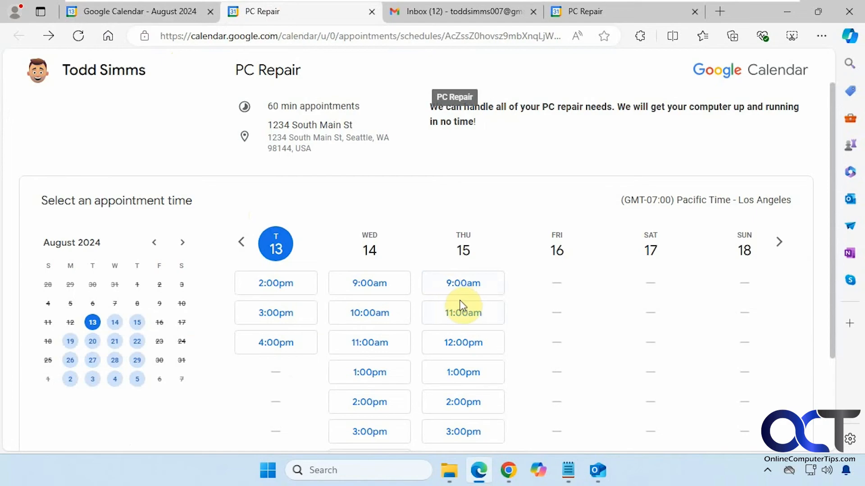
pyautogui.moveTo(369, 342)
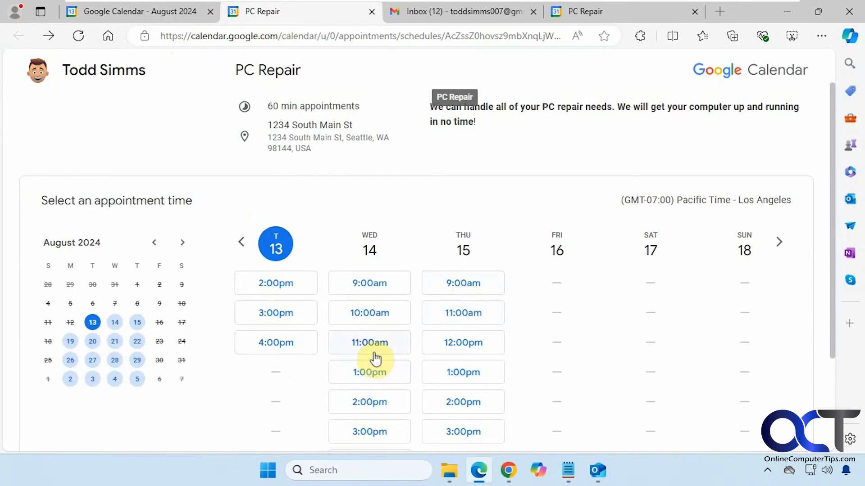
pyautogui.moveTo(379, 302)
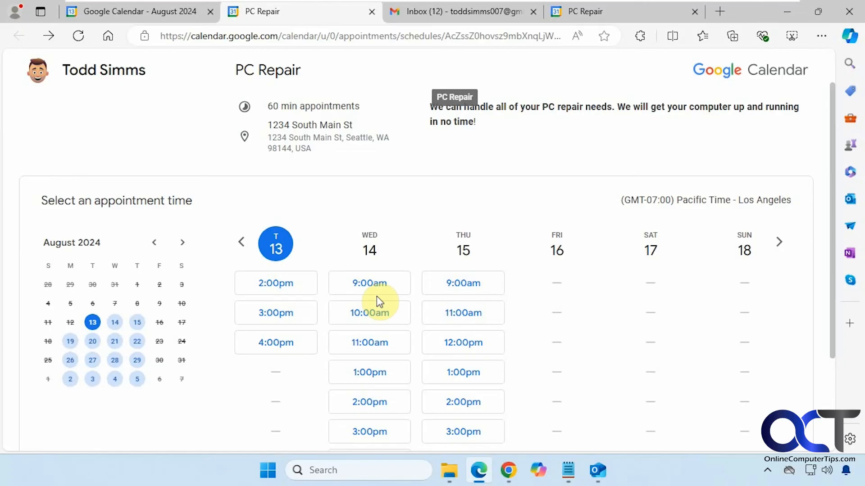
pyautogui.moveTo(462, 283)
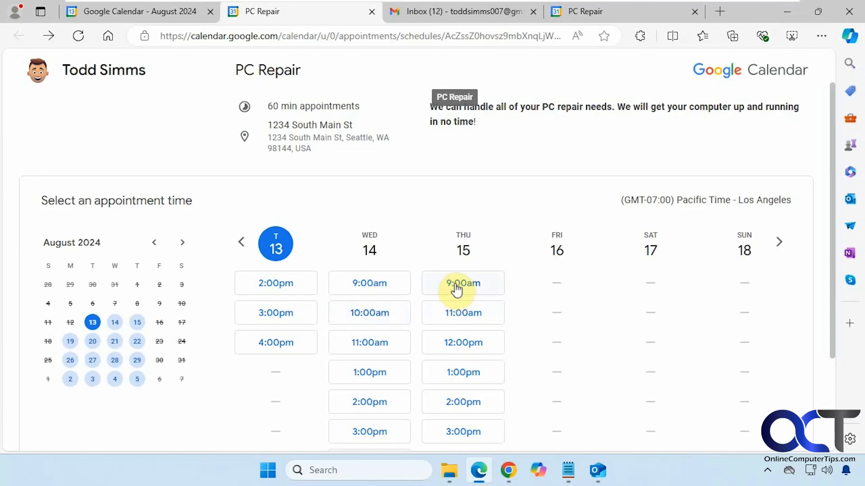
pyautogui.moveTo(349, 218)
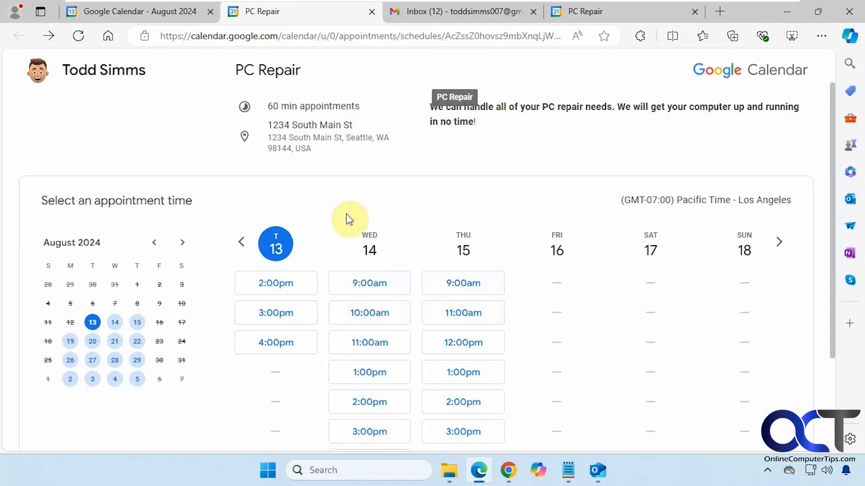
pyautogui.click(132, 11)
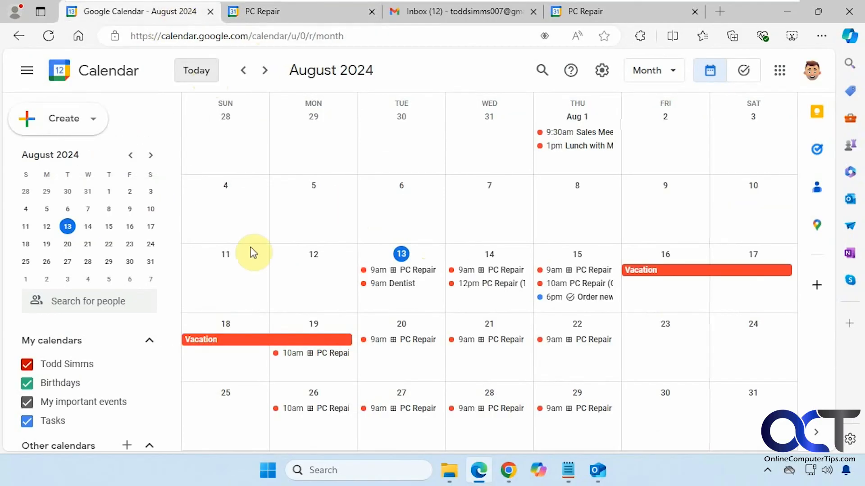
pyautogui.moveTo(419, 276)
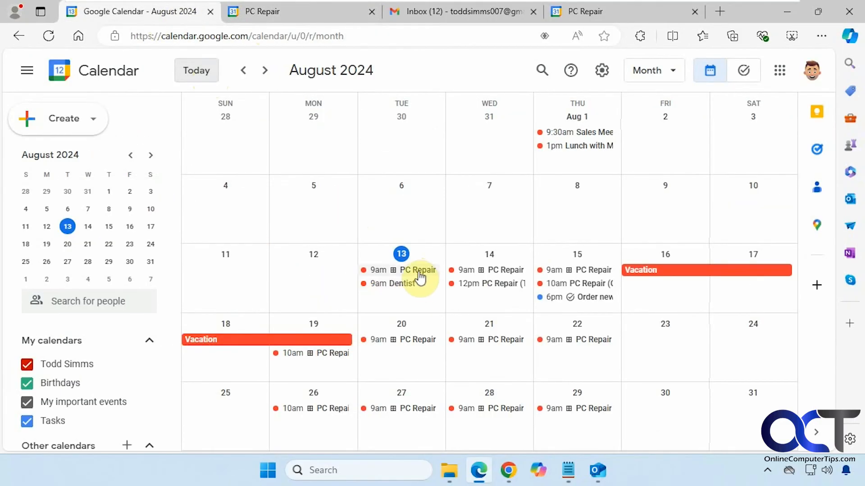
pyautogui.click(417, 270)
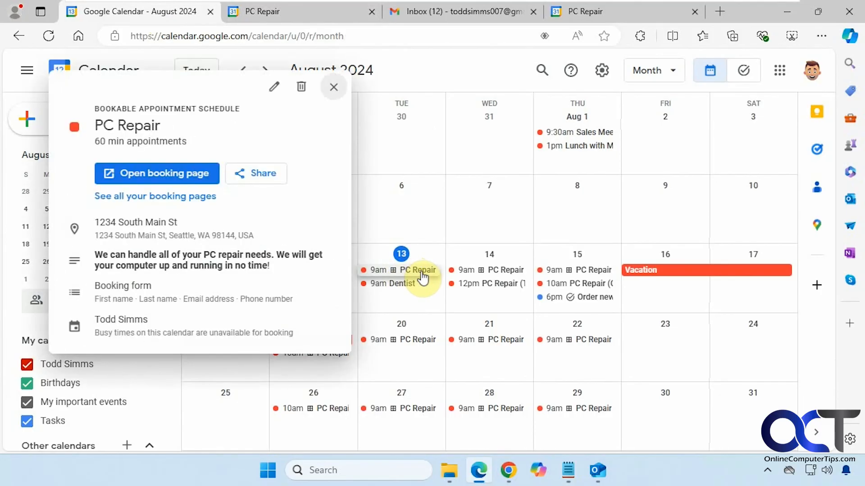
pyautogui.moveTo(182, 177)
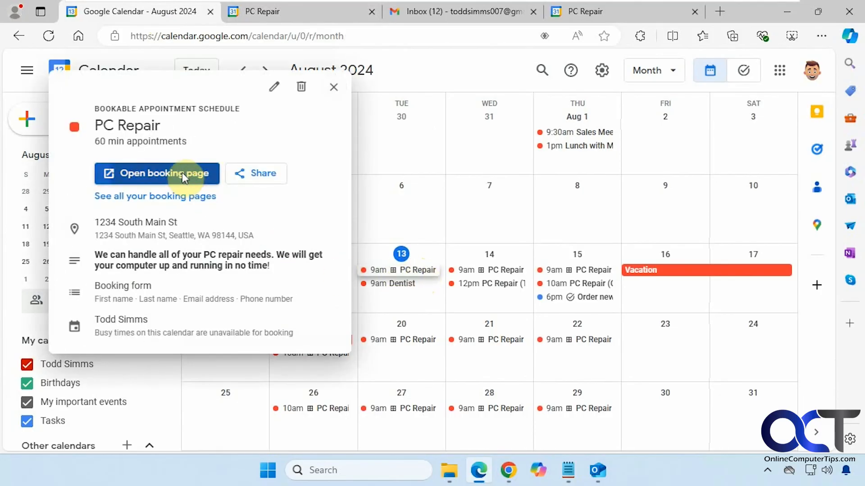
pyautogui.click(157, 173)
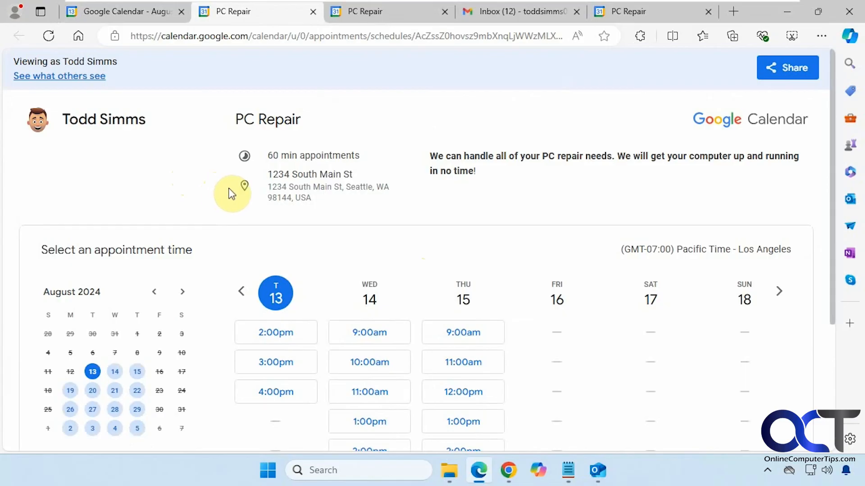
pyautogui.moveTo(372, 273)
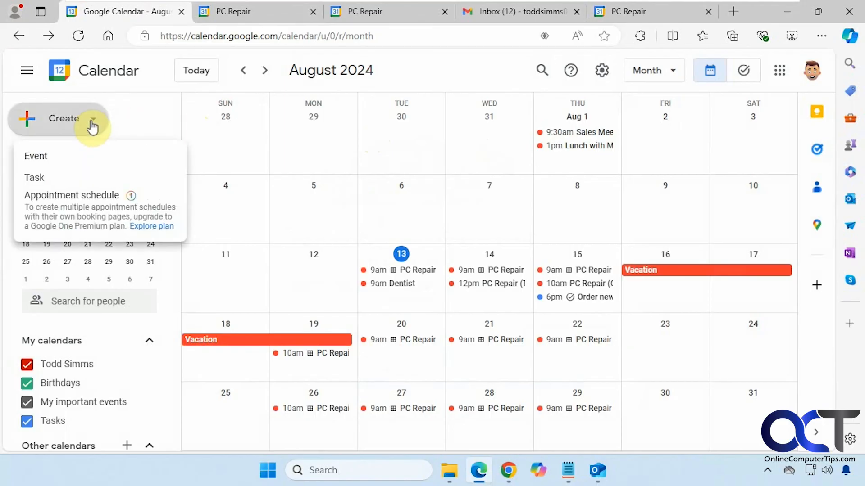
pyautogui.moveTo(88, 219)
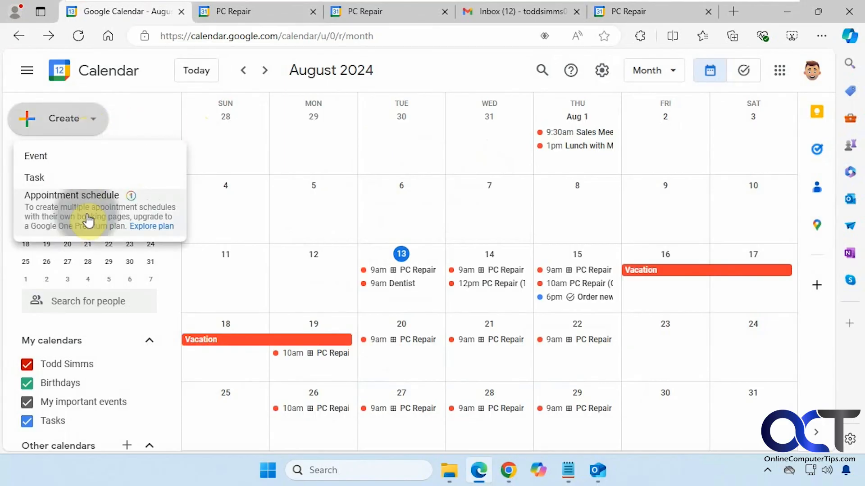
# Start a second appointment schedule and review the Google One Premium trial offer it triggers
pyautogui.click(151, 227)
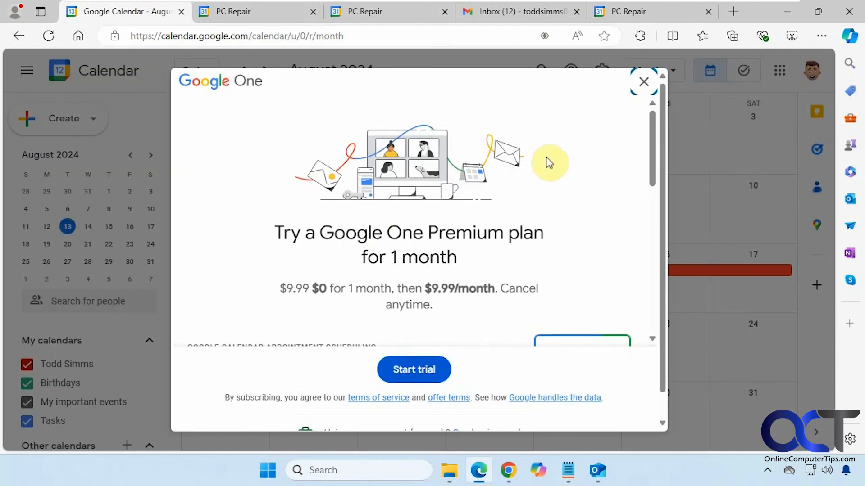
pyautogui.moveTo(643, 88)
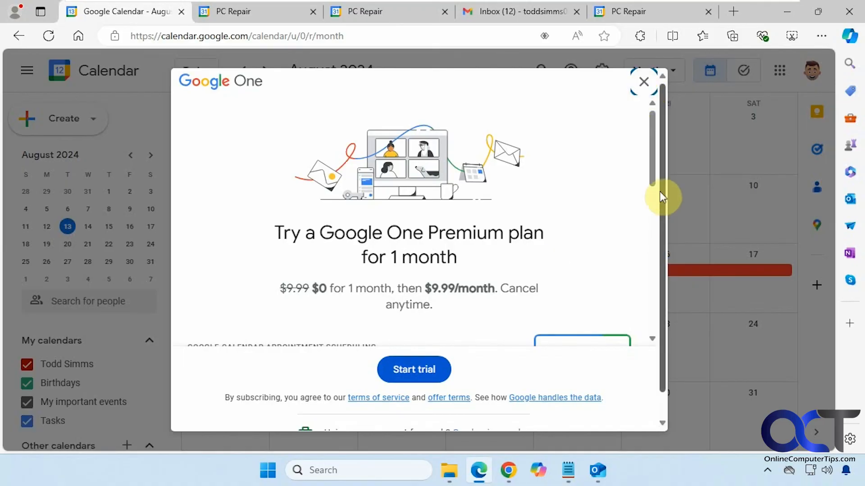
pyautogui.scroll(-3)
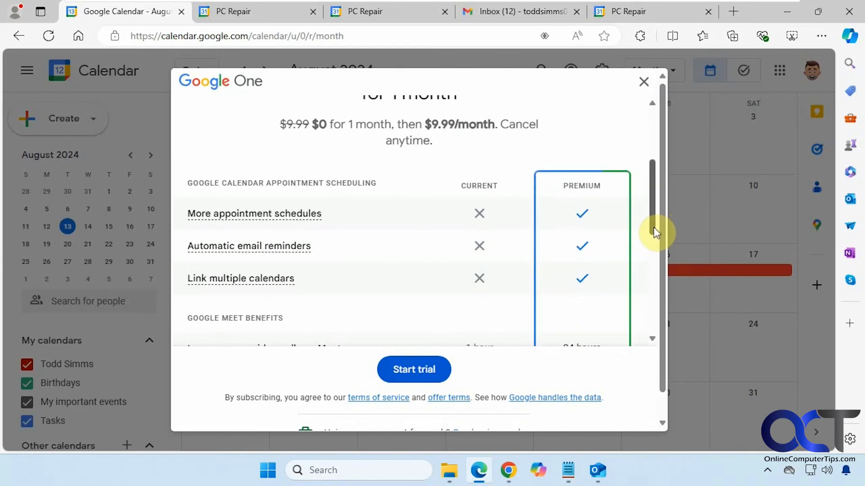
pyautogui.scroll(-3)
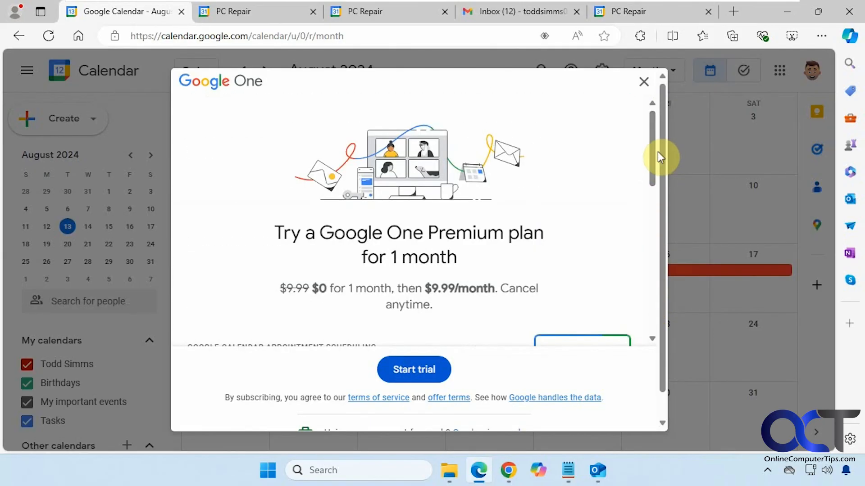
pyautogui.moveTo(527, 234)
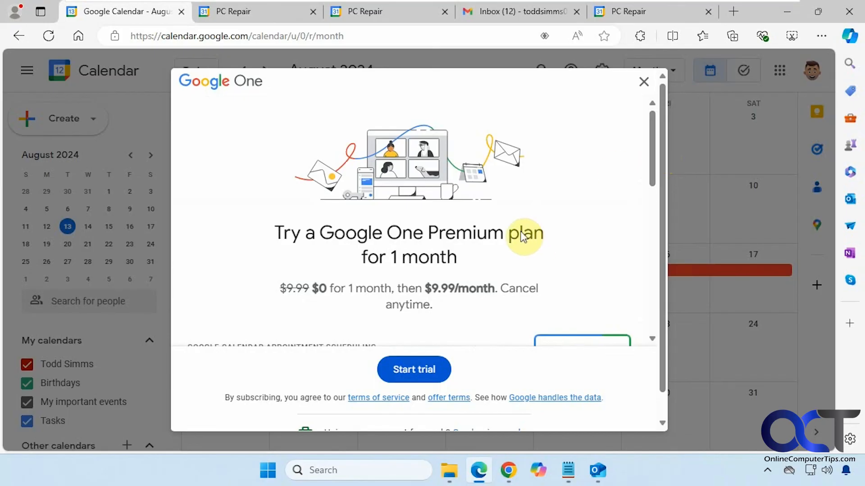
pyautogui.moveTo(477, 243)
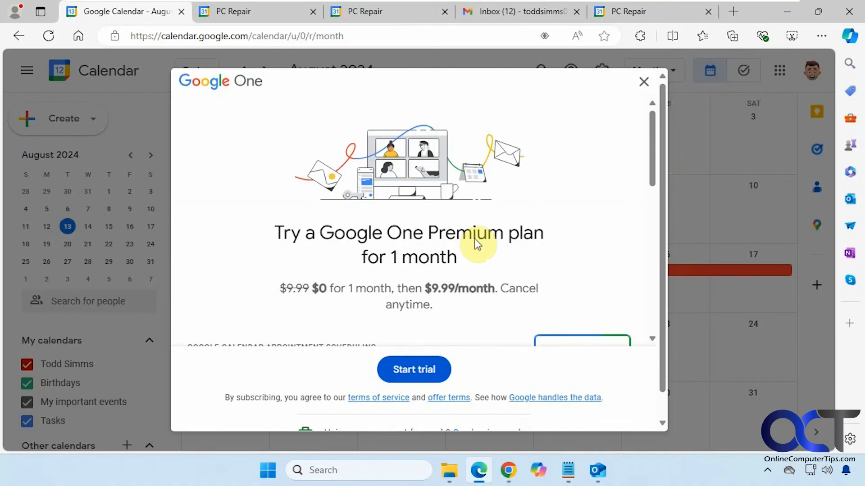